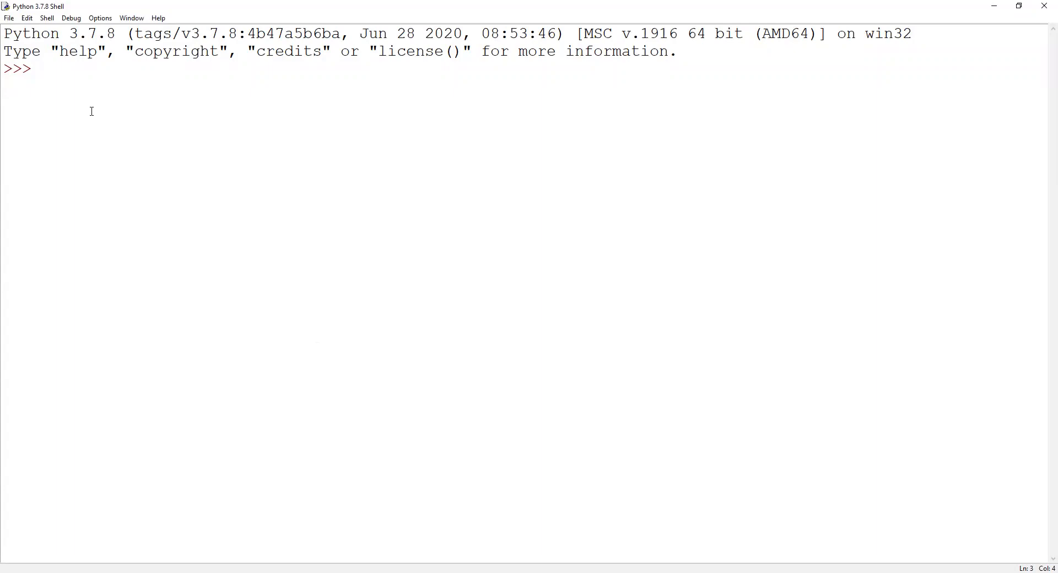
{"action": "mouse_move", "coordinate": [150, 74]}
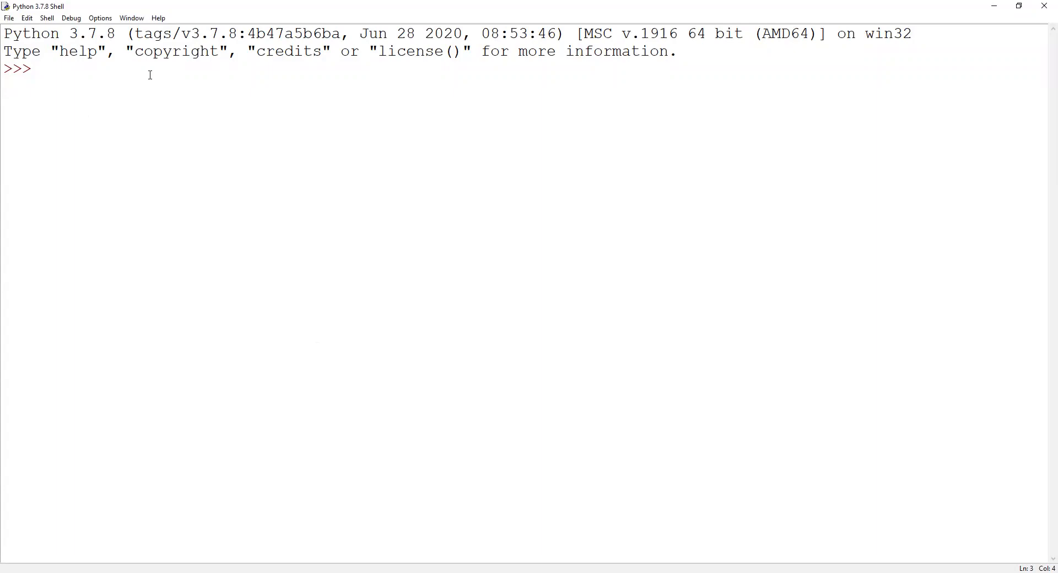
{"action": "mouse_move", "coordinate": [74, 80]}
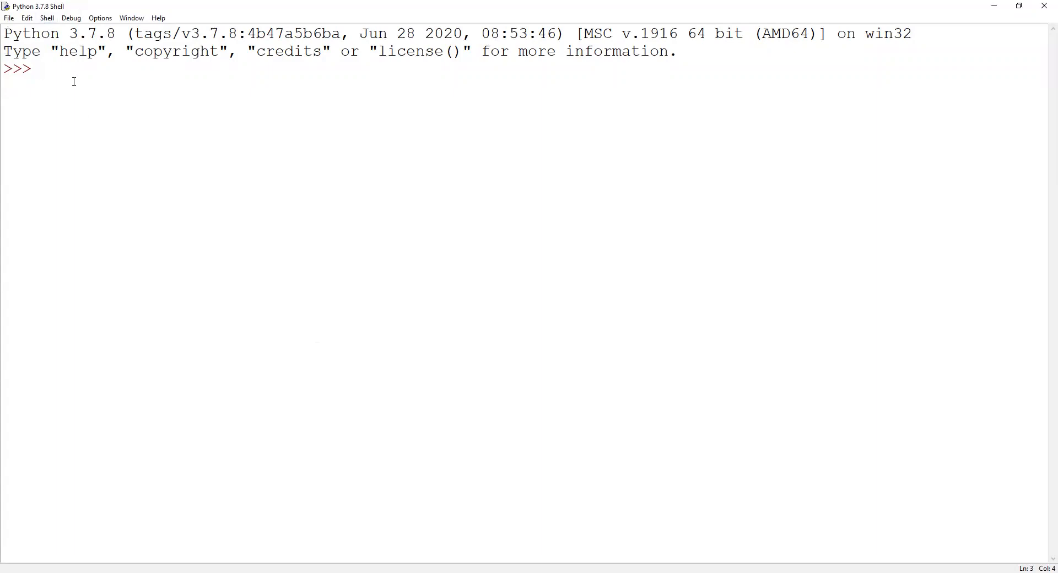
{"action": "mouse_move", "coordinate": [86, 89]}
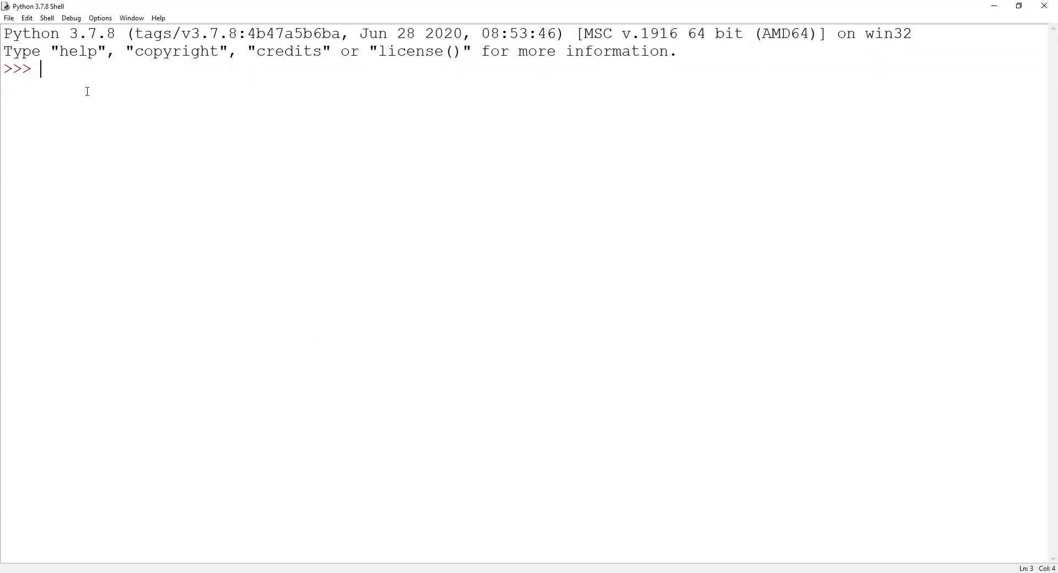
- Evaluate 2 + 3, 3-1, 10/2 and 10/3 at the prompt, getting 5, 2, 5.0 and 3.333…
{"action": "type", "text": "2"}
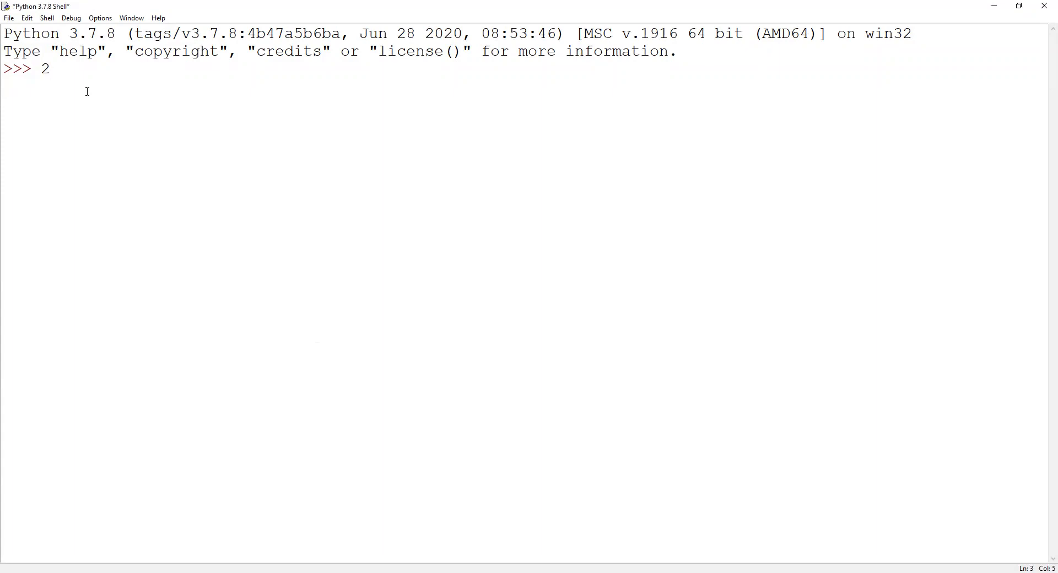
{"action": "key", "text": "Return"}
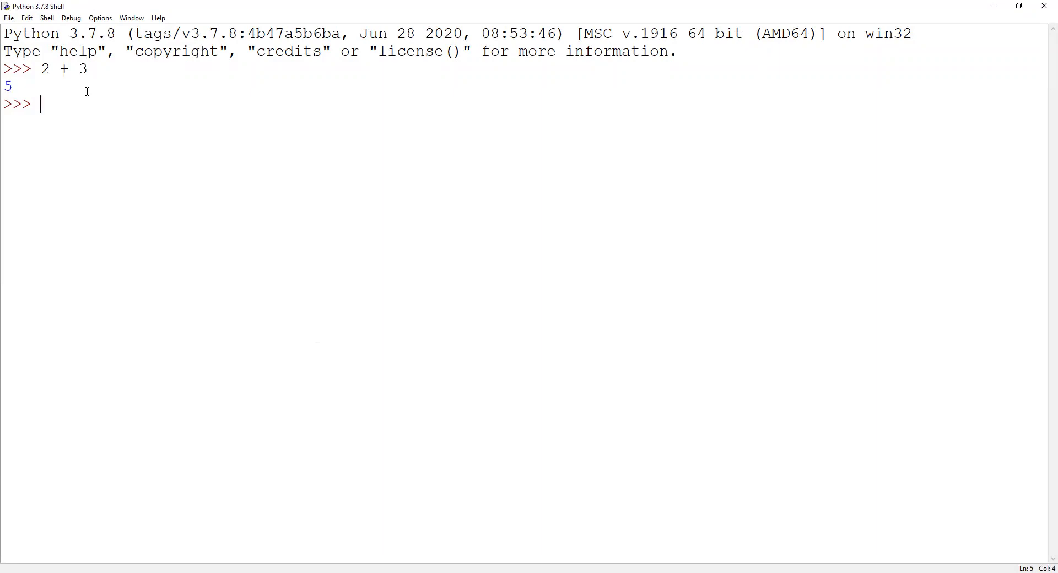
{"action": "type", "text": "3"}
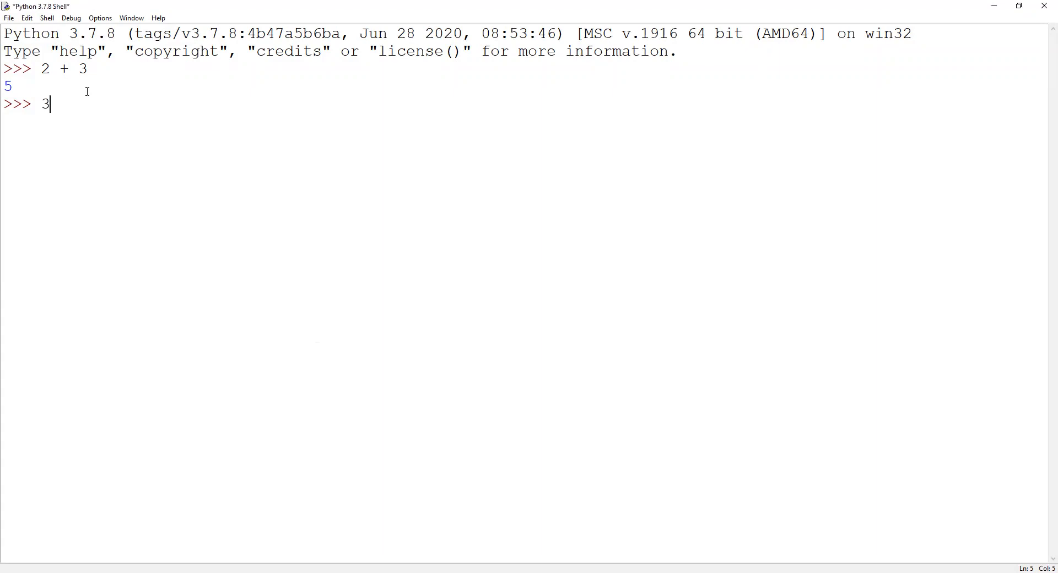
{"action": "type", "text": "-1"}
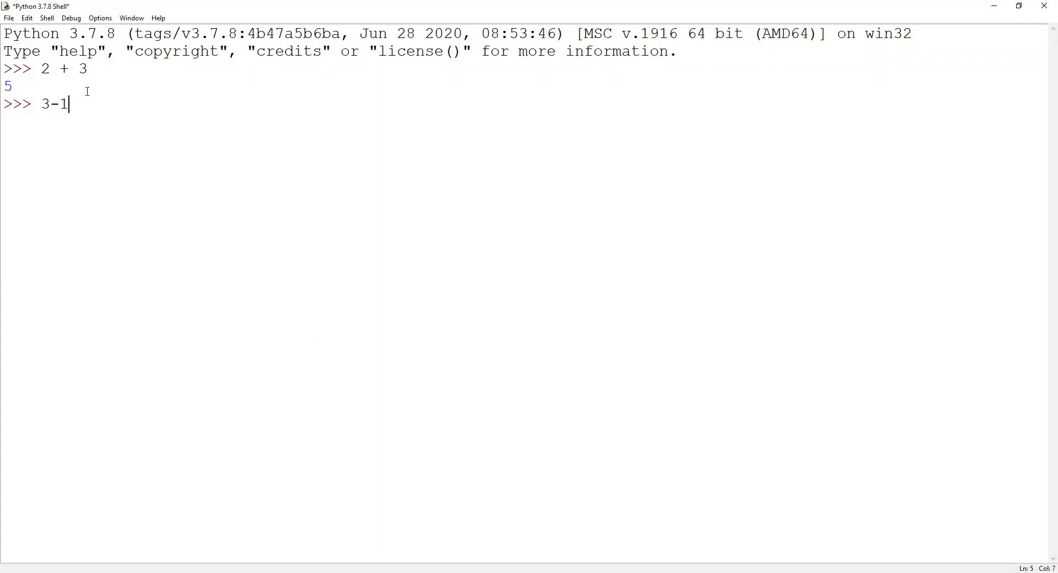
{"action": "key", "text": "Return"}
{"action": "type", "text": "2*2"}
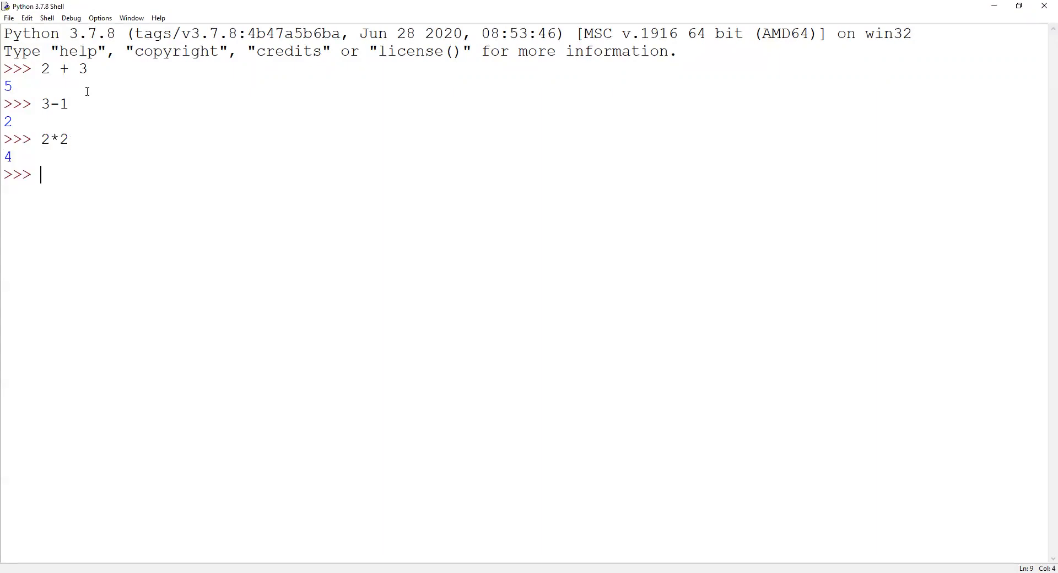
{"action": "type", "text": "10/"}
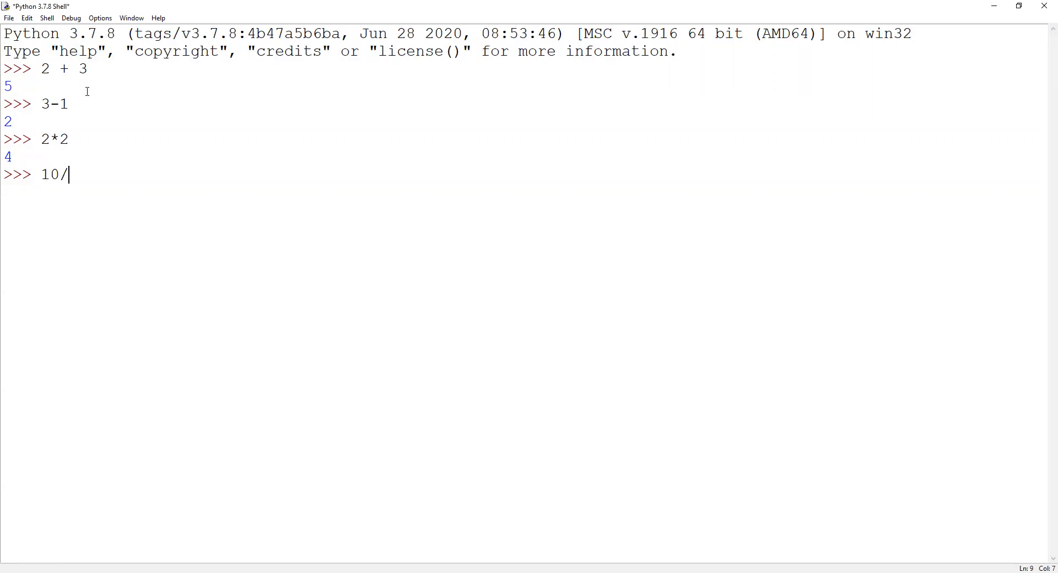
{"action": "key", "text": "Return"}
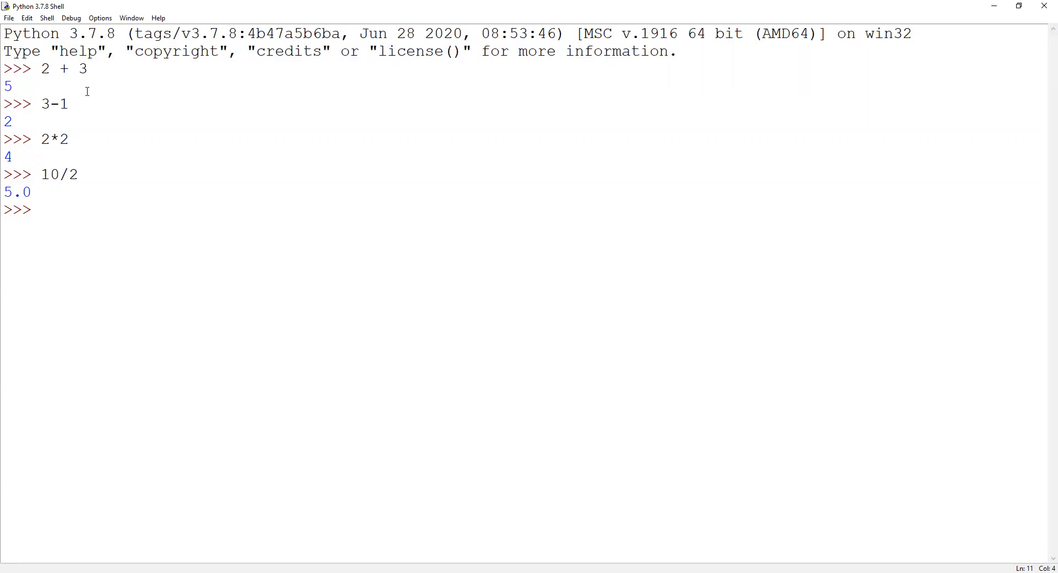
{"action": "type", "text": "10/3"}
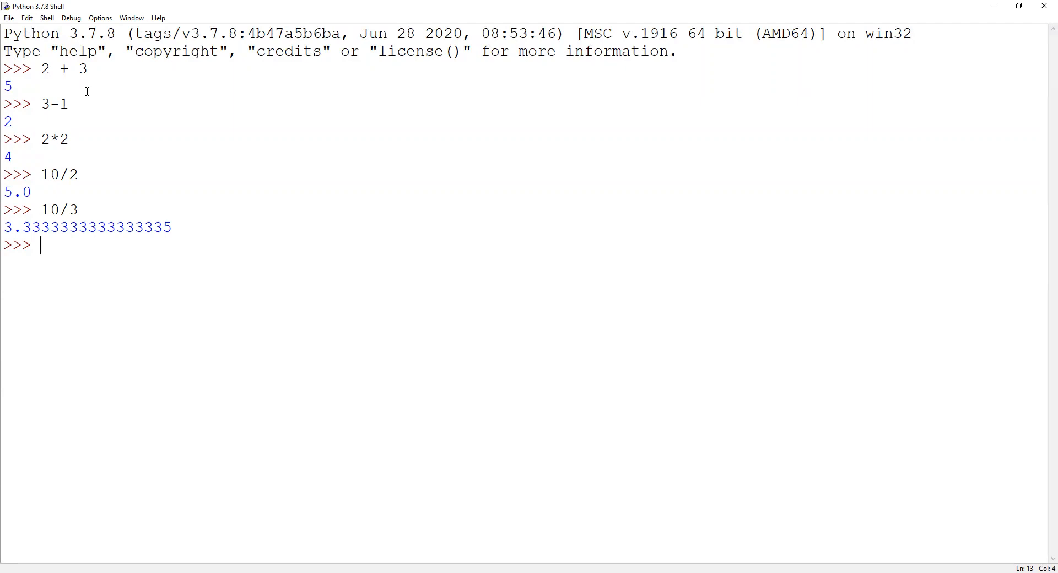
- Evaluate 10//2, 10//3 and 10%3, giving 5, 3 and 1
{"action": "type", "text": "10//"}
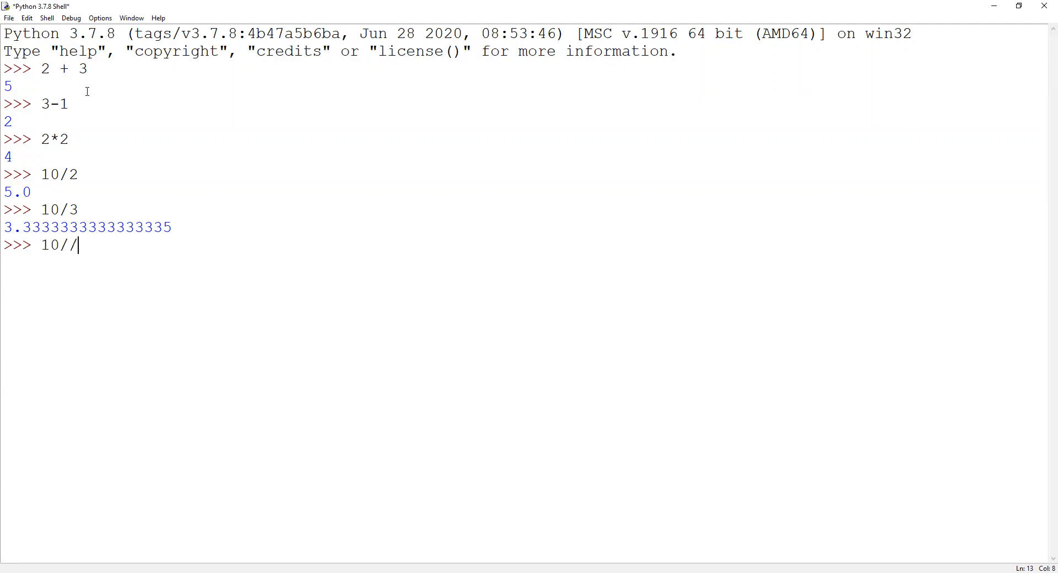
{"action": "key", "text": "Return"}
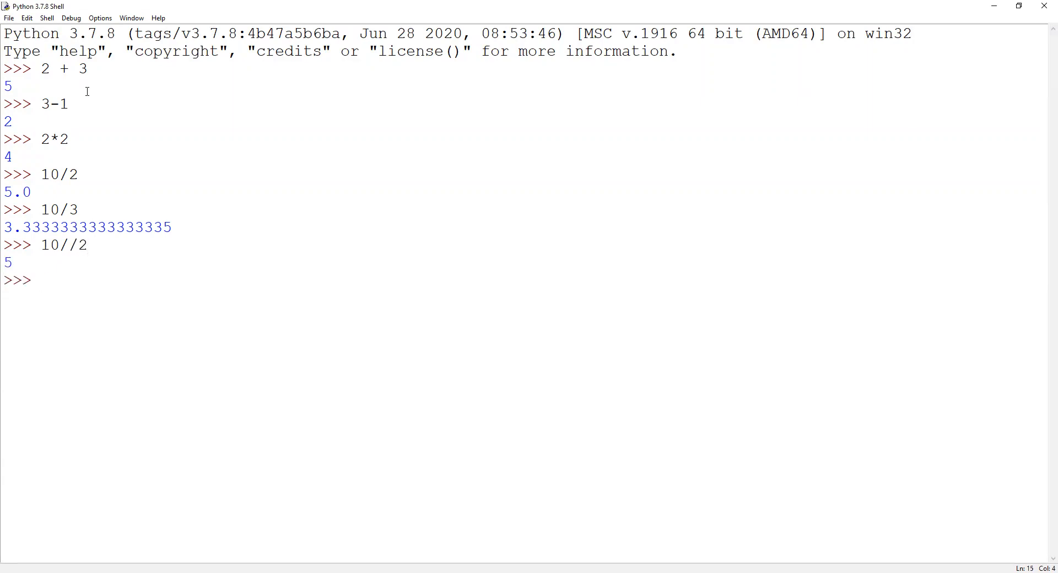
{"action": "type", "text": "10//3"}
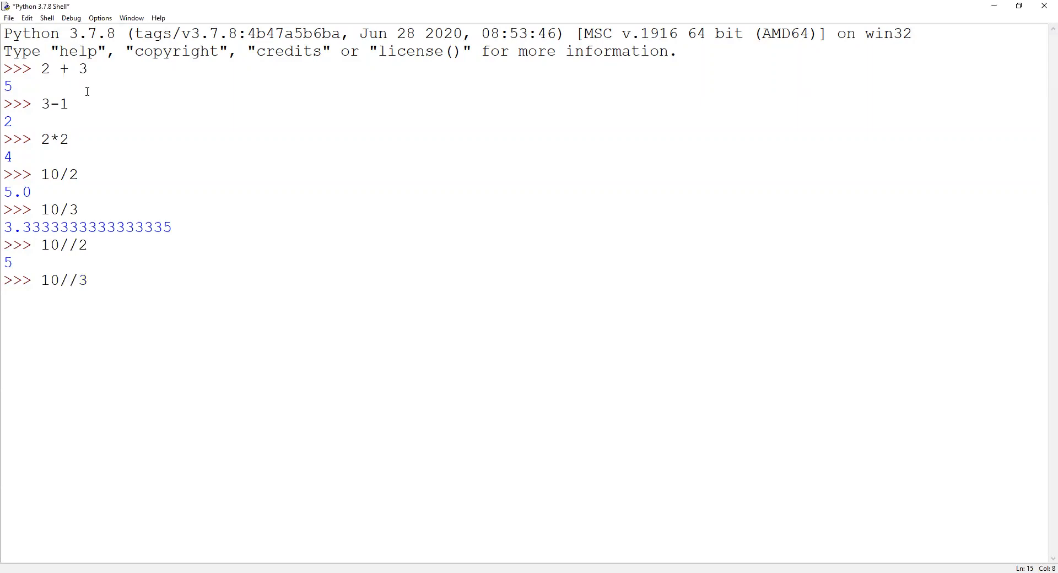
{"action": "key", "text": "Return"}
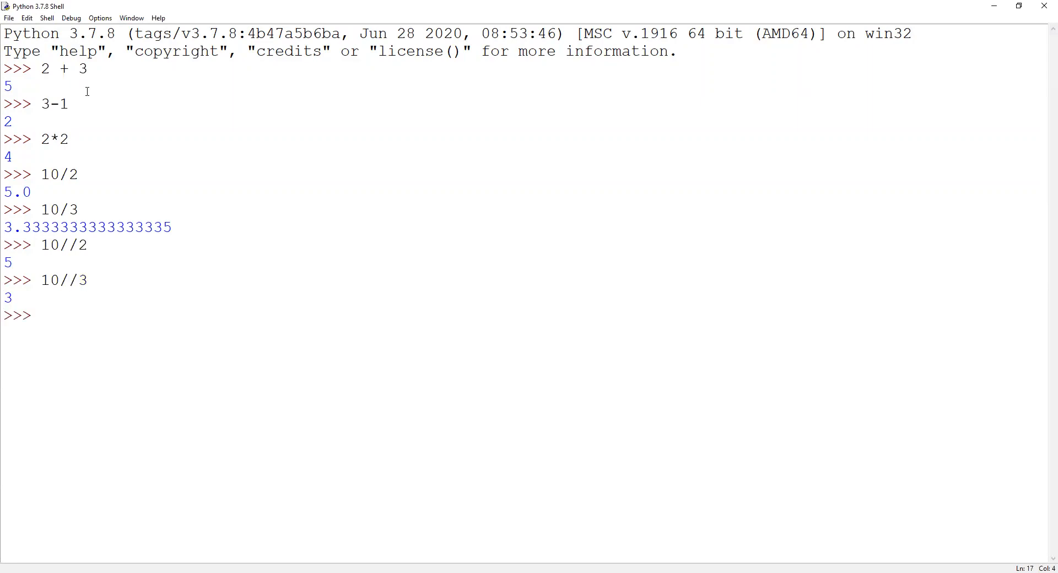
{"action": "type", "text": "10"}
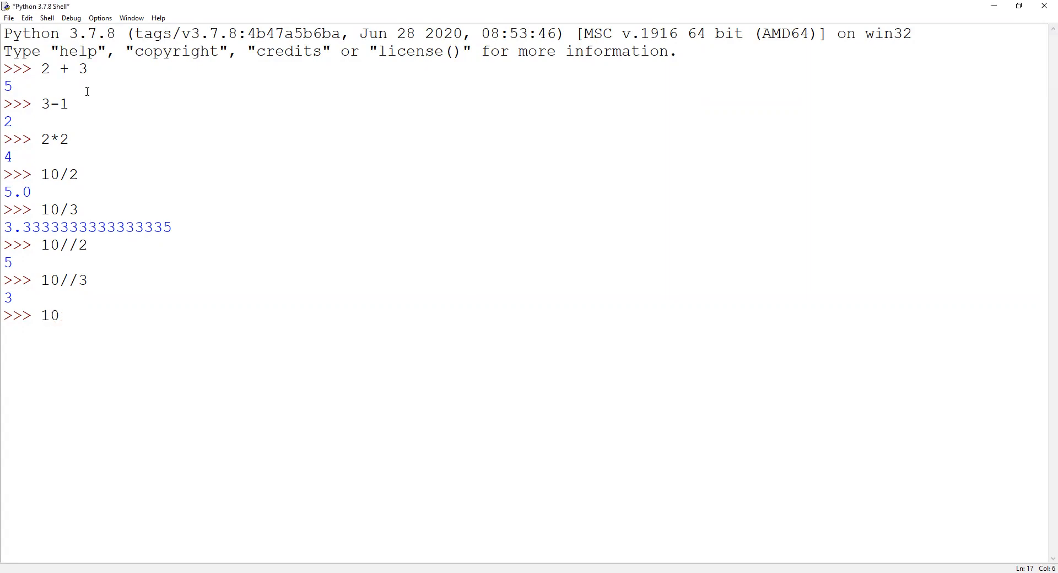
{"action": "type", "text": "%"}
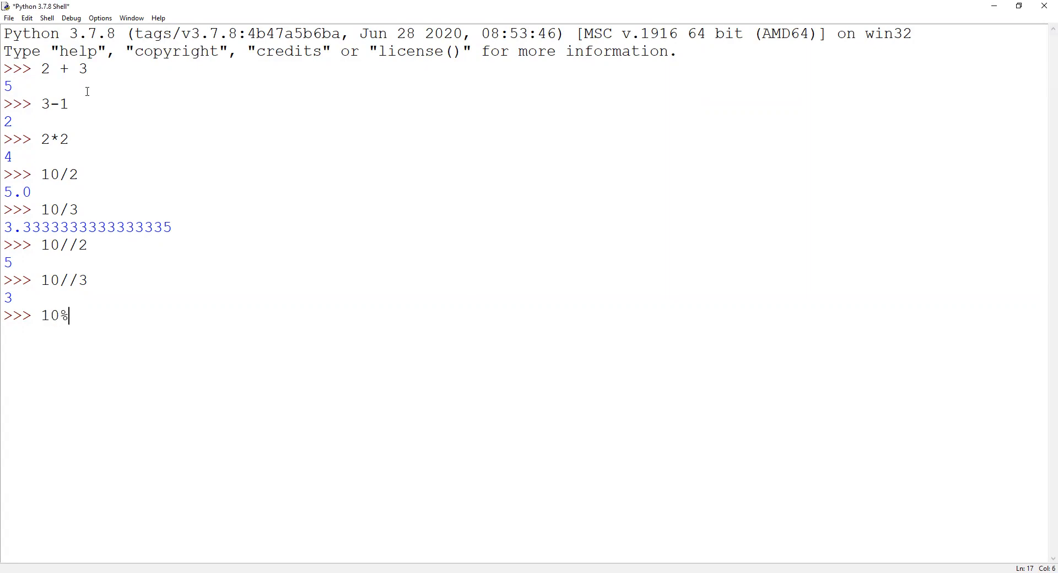
{"action": "type", "text": "3"}
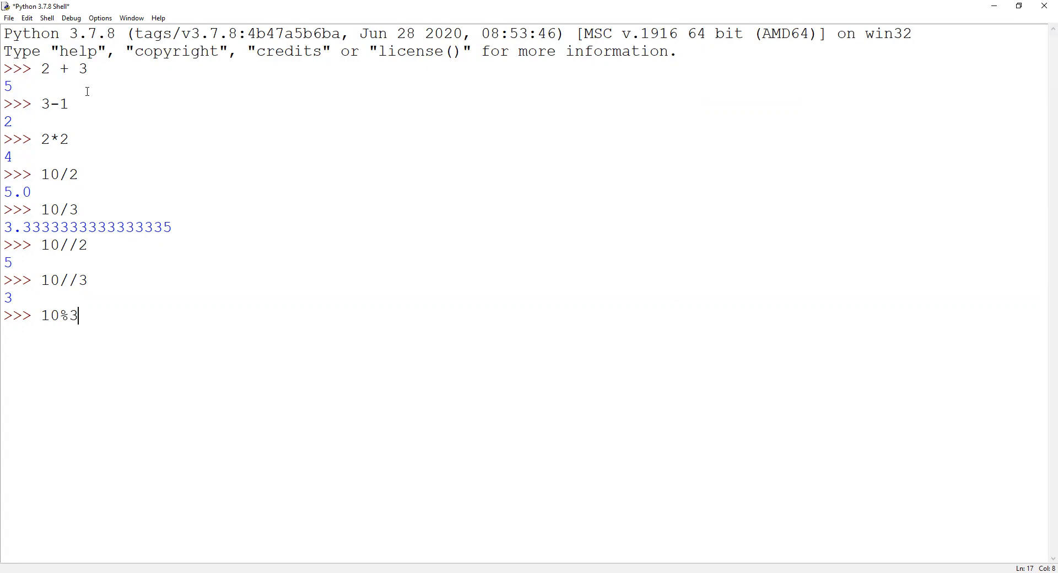
{"action": "key", "text": "Return"}
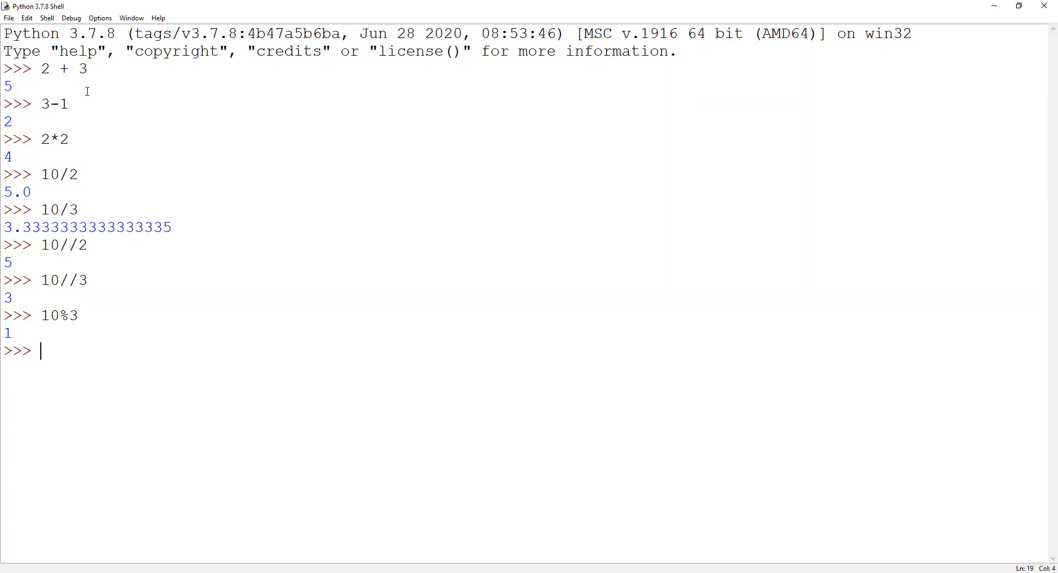
- Evaluate 8+2*3 to get 14, then (8+2)*3 to get 30
{"action": "type", "text": "8+2*3"}
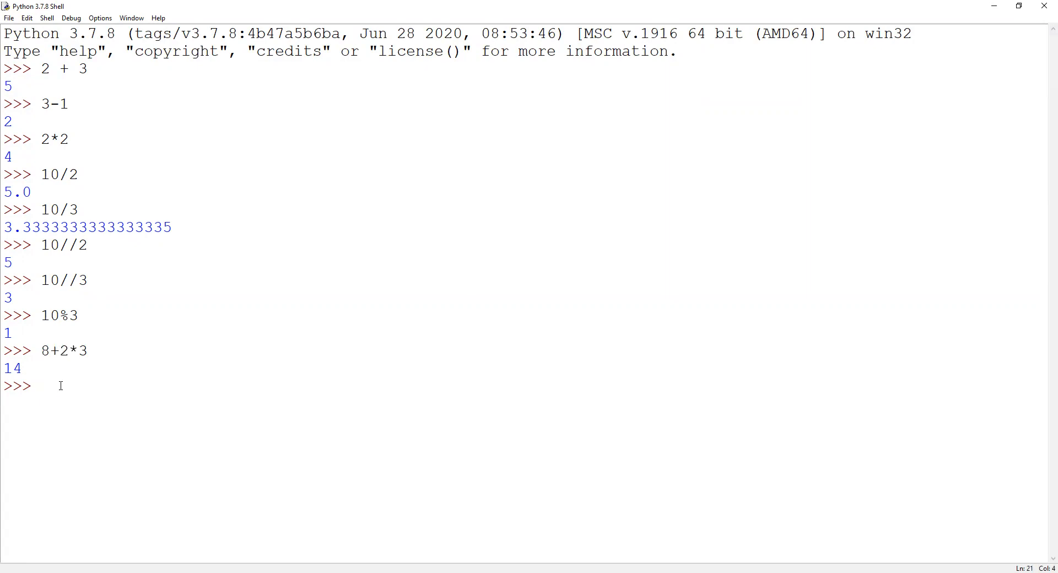
{"action": "type", "text": "("}
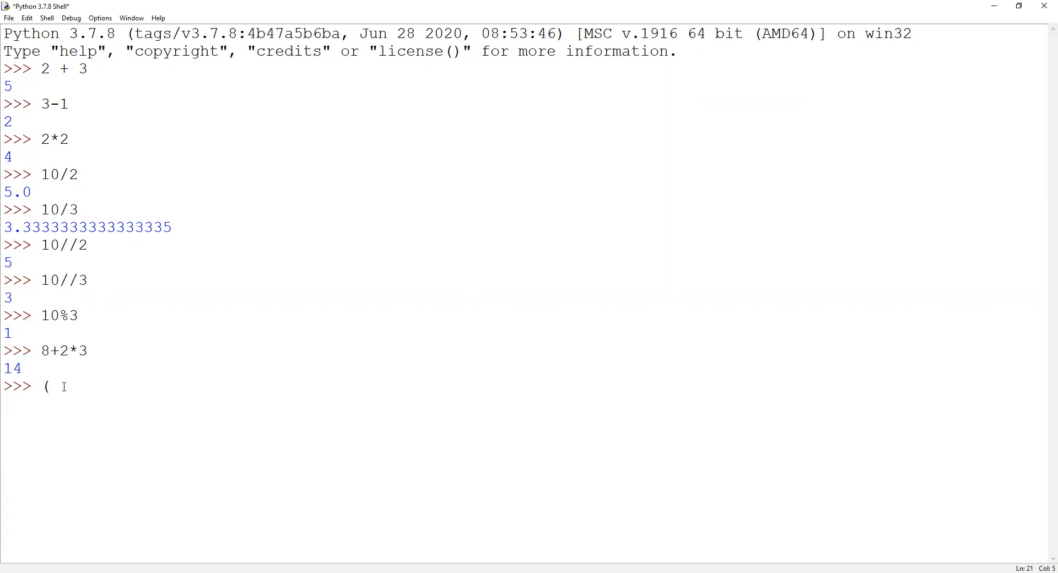
{"action": "type", "text": "8+2"}
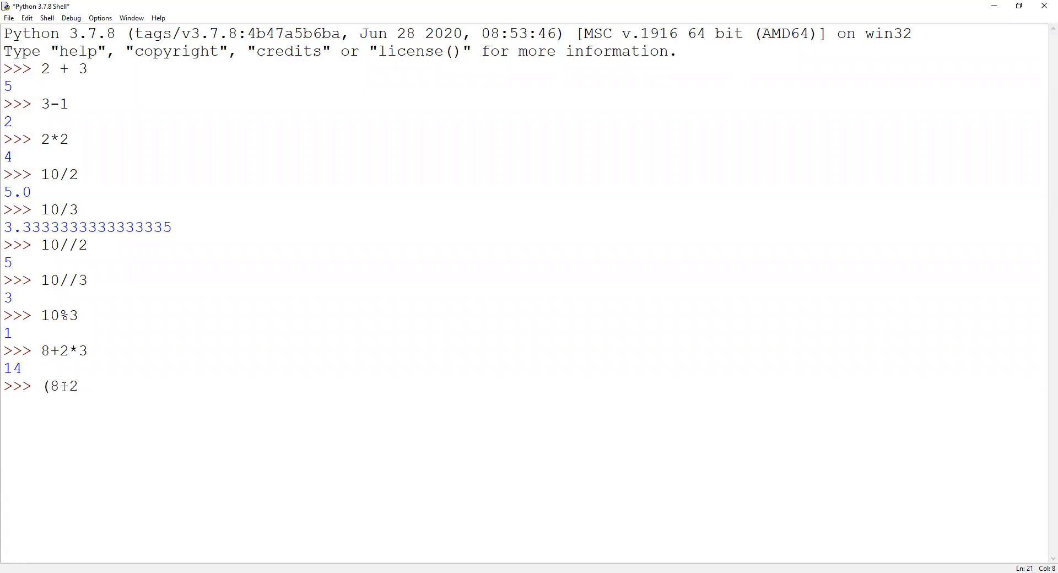
{"action": "type", "text": ")*3"}
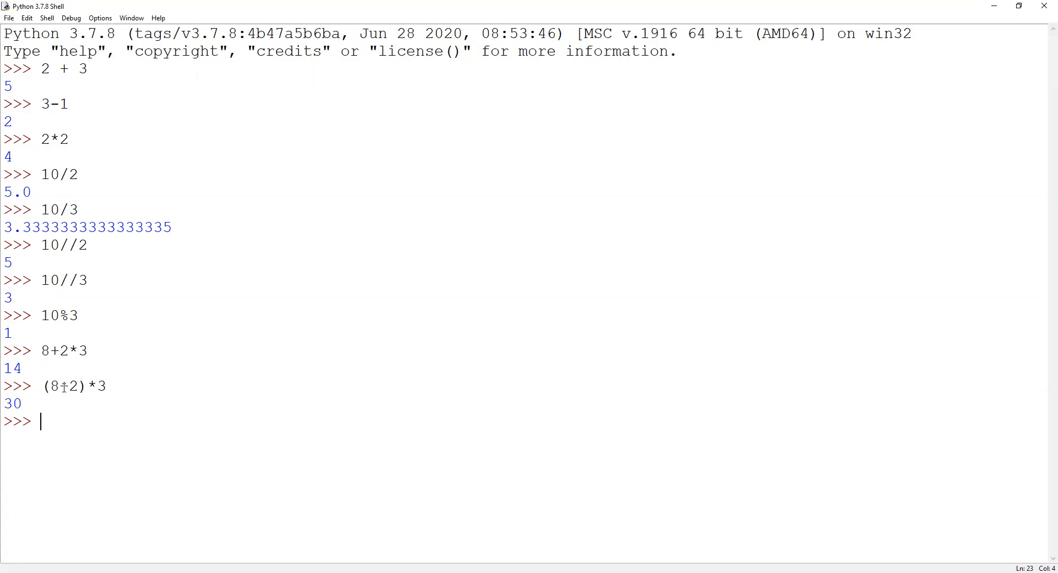
- Evaluate 2*2*2*2 and 2**4, both giving 16, highlighting the 2**4 line
{"action": "type", "text": "2*2"}
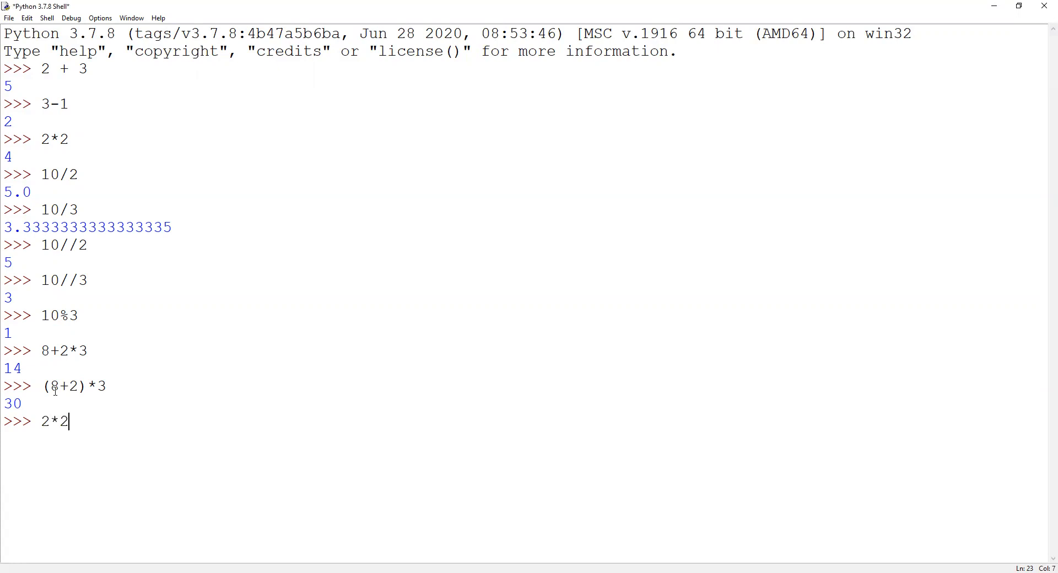
{"action": "type", "text": "*2"}
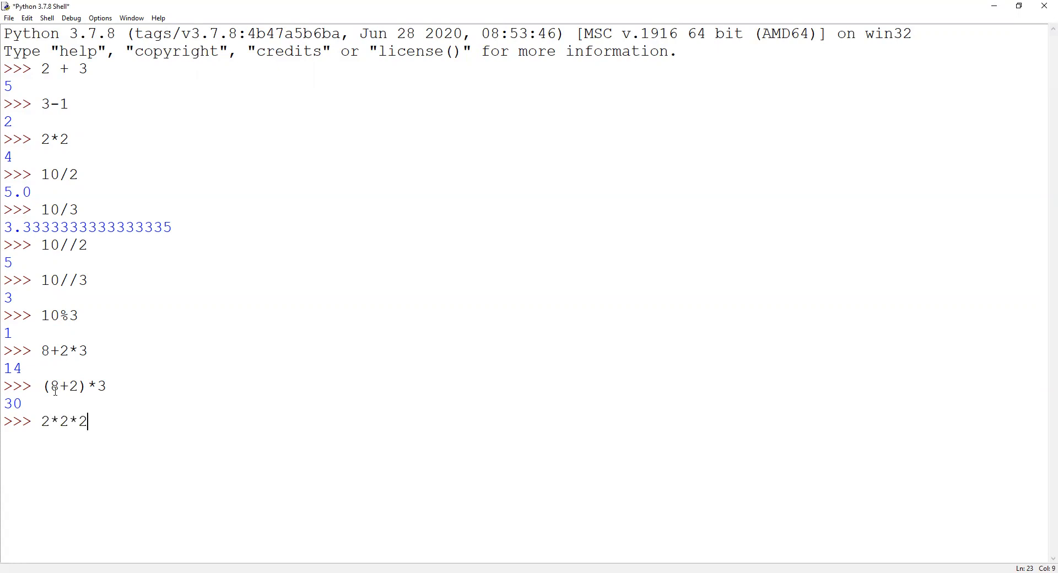
{"action": "key", "text": "Return"}
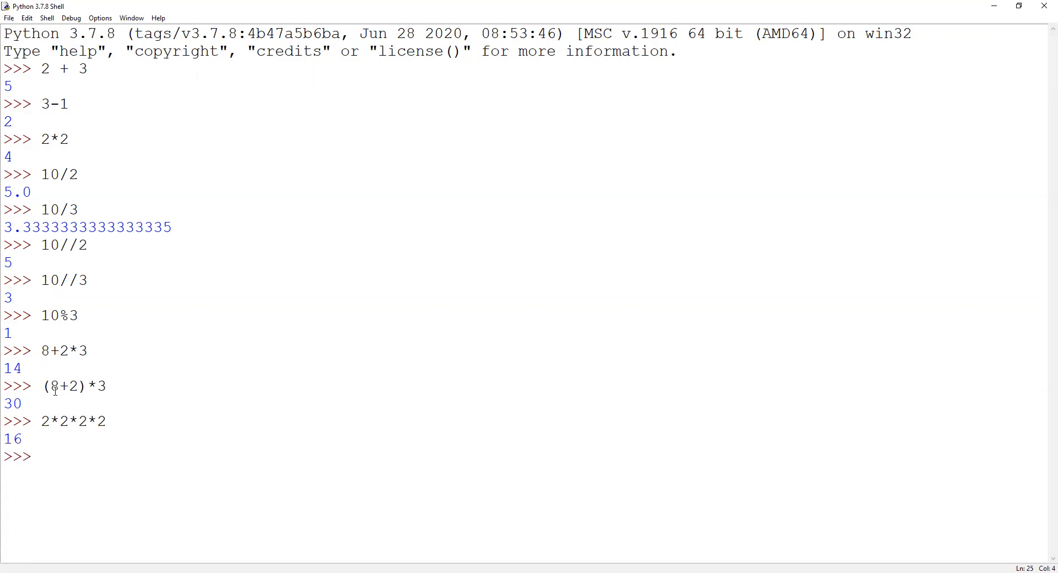
{"action": "type", "text": "2"}
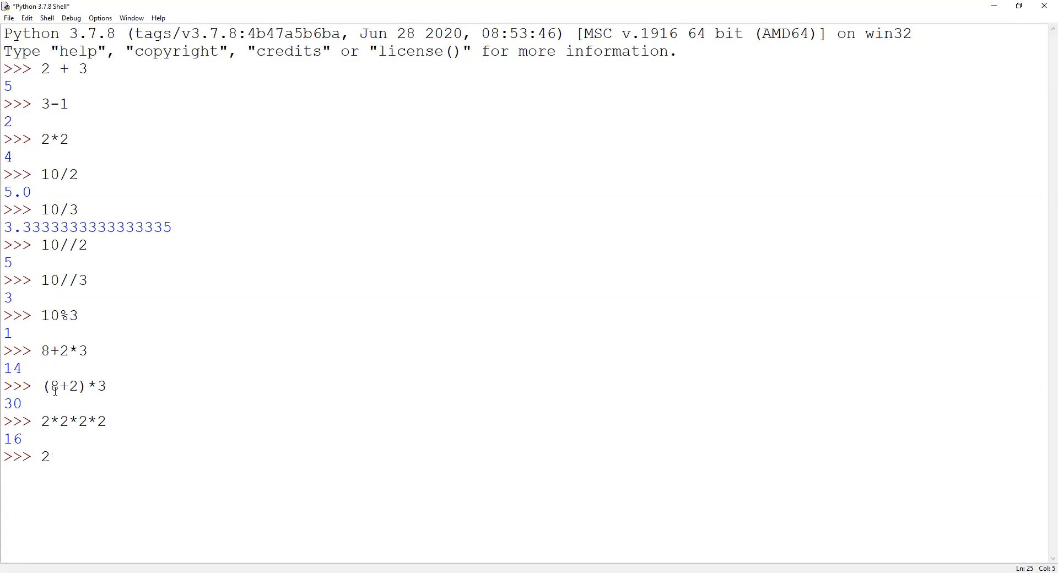
{"action": "type", "text": "**"}
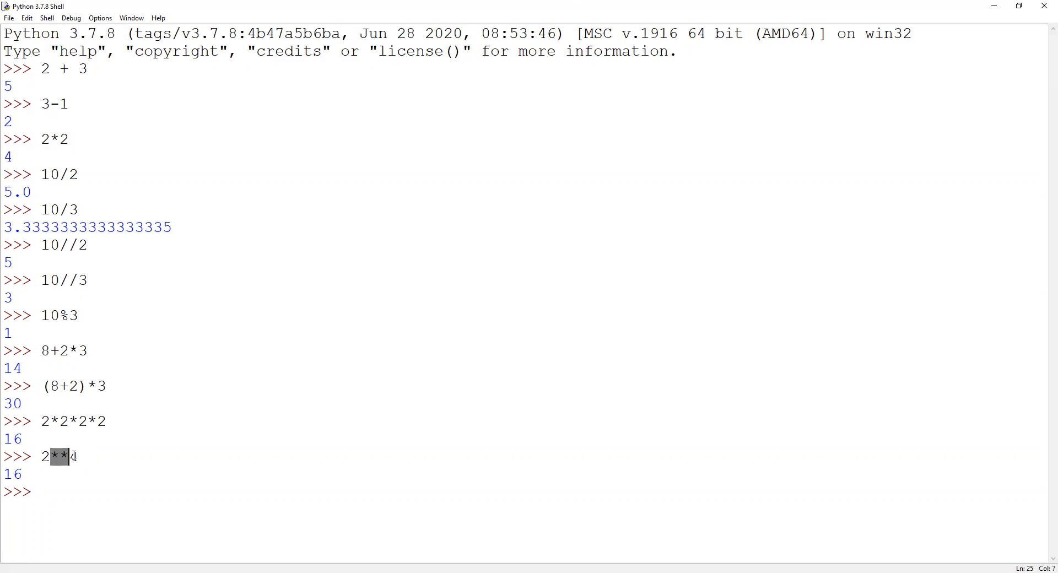
{"action": "triple_click", "coordinate": [57, 456]}
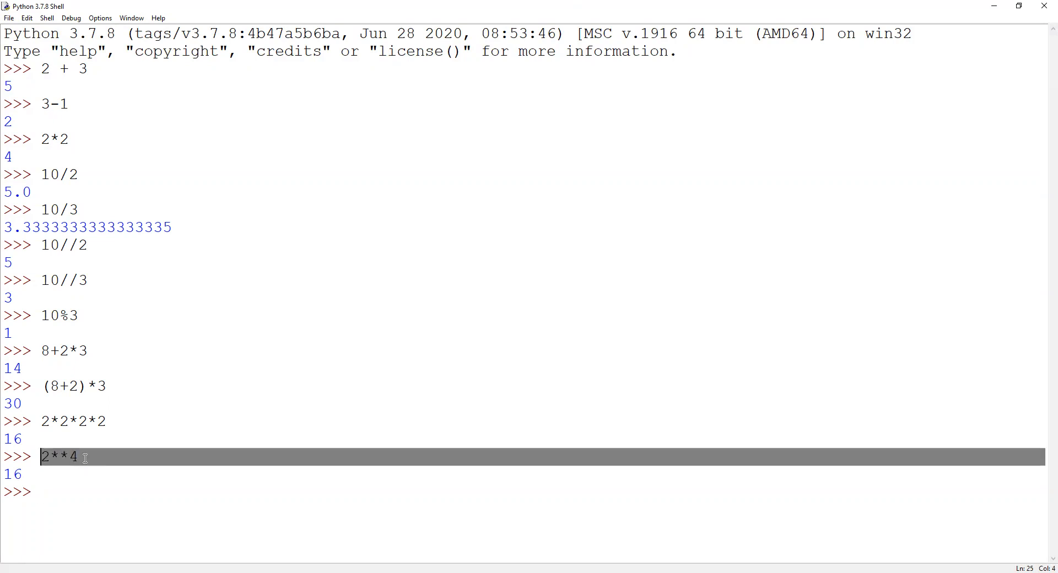
{"action": "left_click", "coordinate": [32, 507]}
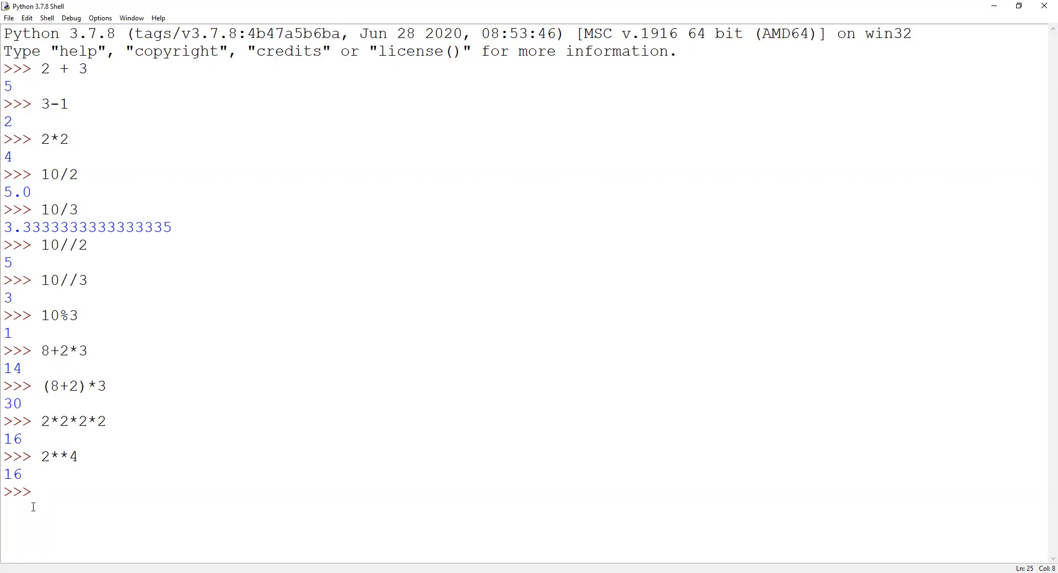
- Evaluate 3*3 giving 9 and 3**3 giving 27
{"action": "type", "text": "3"}
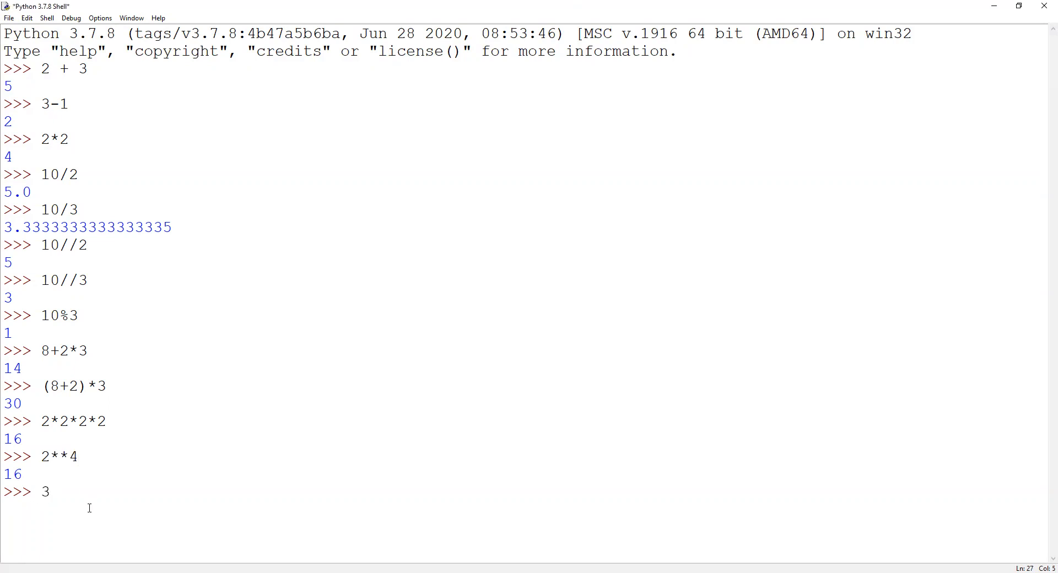
{"action": "type", "text": "*"}
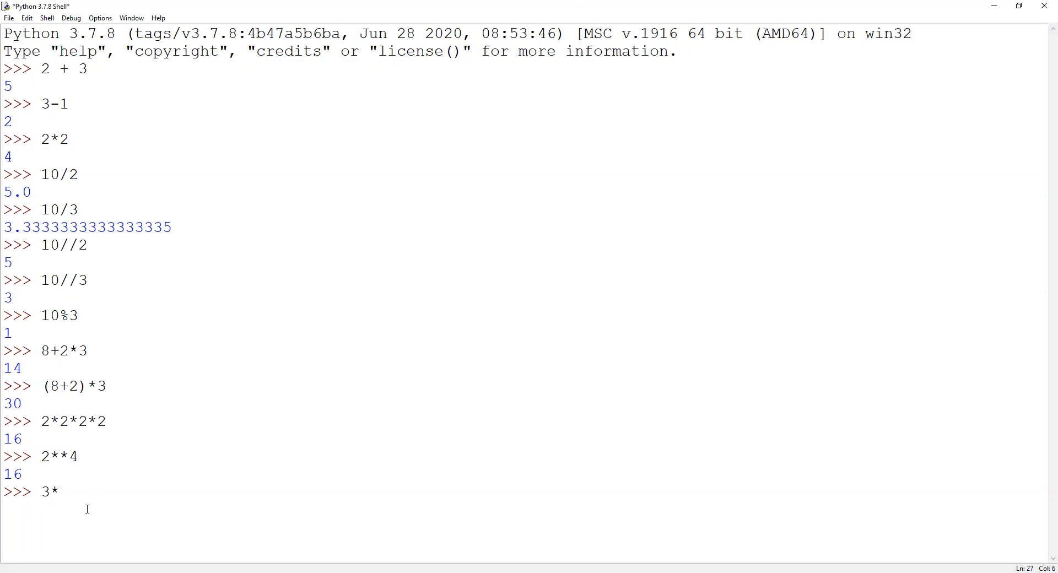
{"action": "type", "text": "3"}
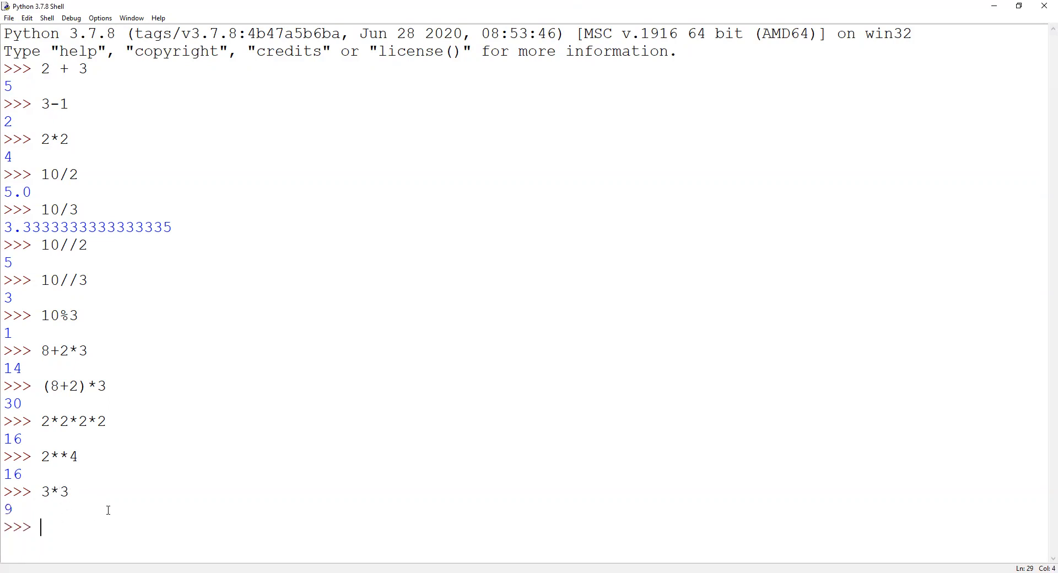
{"action": "type", "text": "3*"}
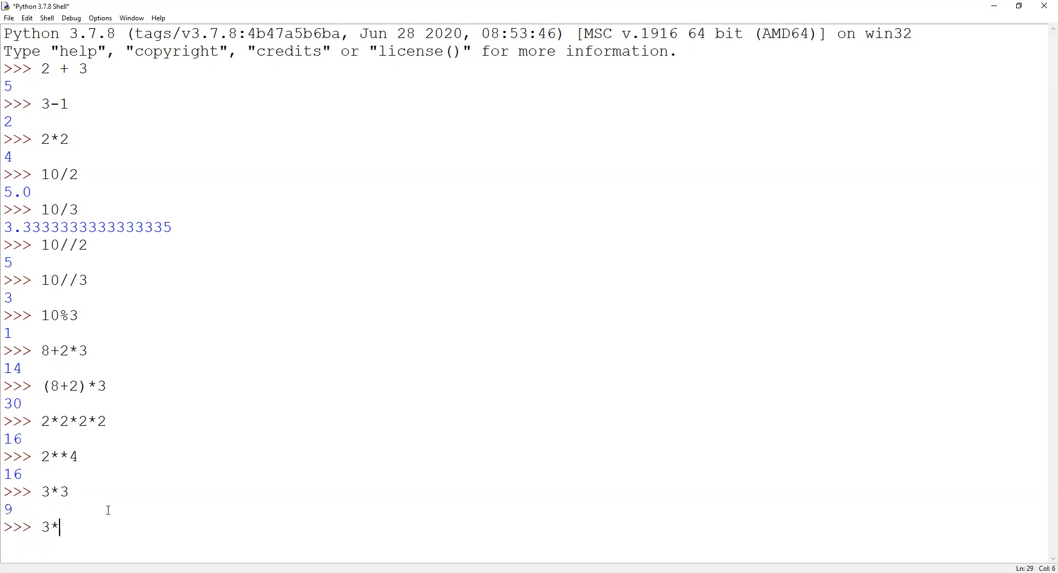
{"action": "key", "text": "Return"}
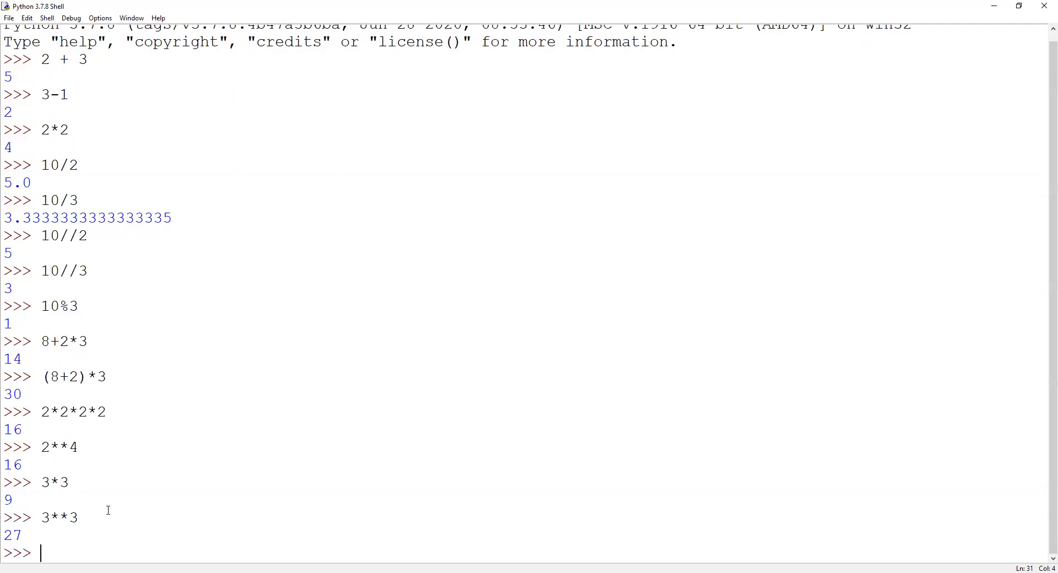
{"action": "double_click", "coordinate": [13, 536]}
{"action": "type", "text": "'"}
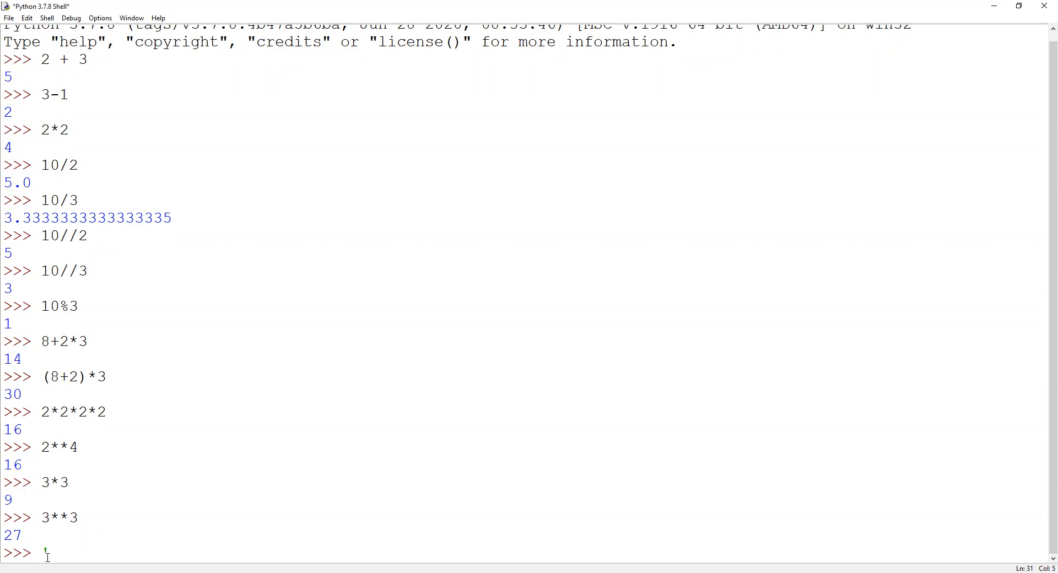
- Evaluate the quoted string 'abc', echoed back as 'abc'
{"action": "type", "text": "abc"}
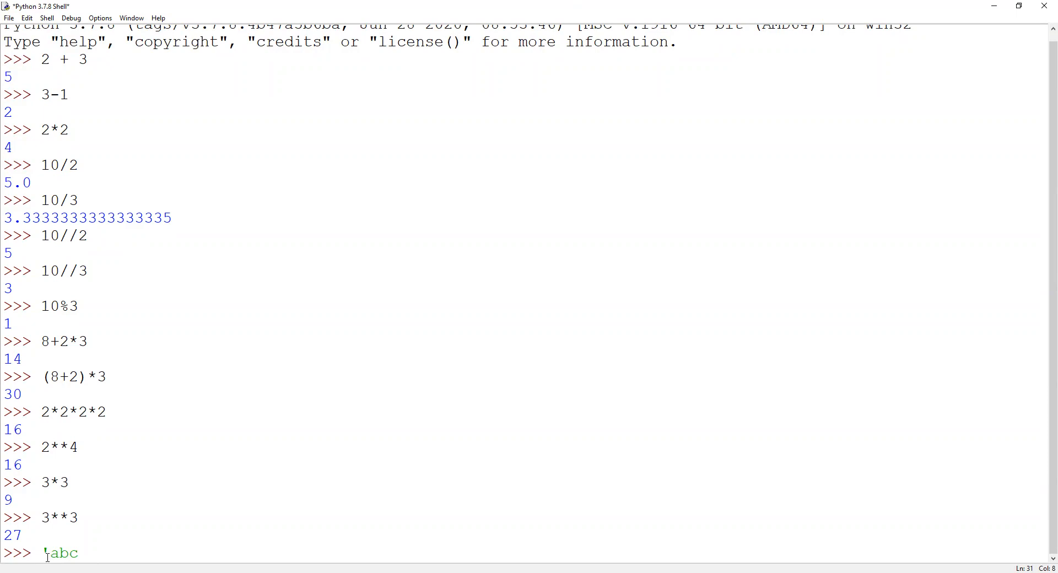
{"action": "type", "text": "'"}
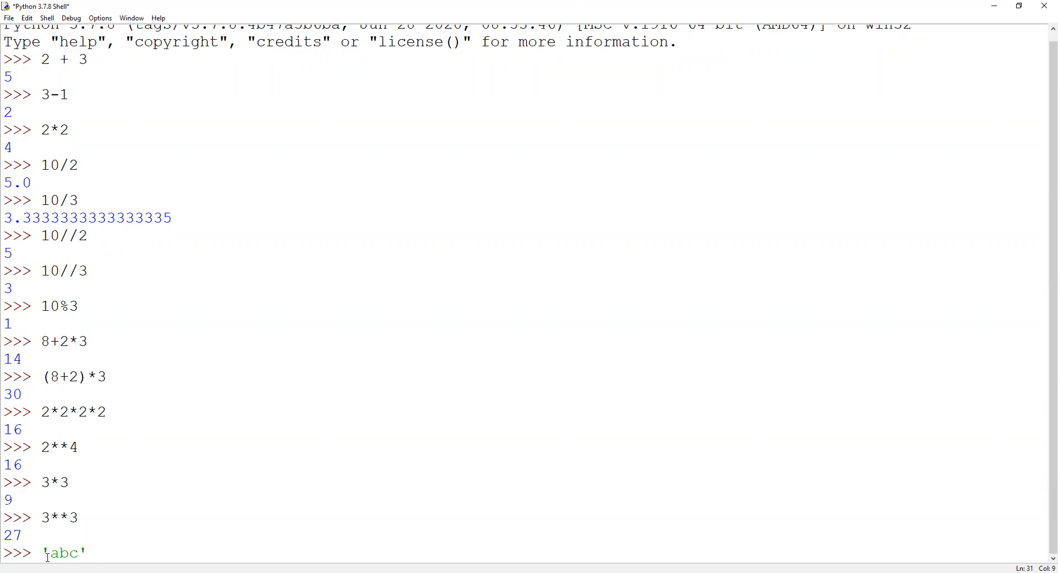
{"action": "key", "text": "Return"}
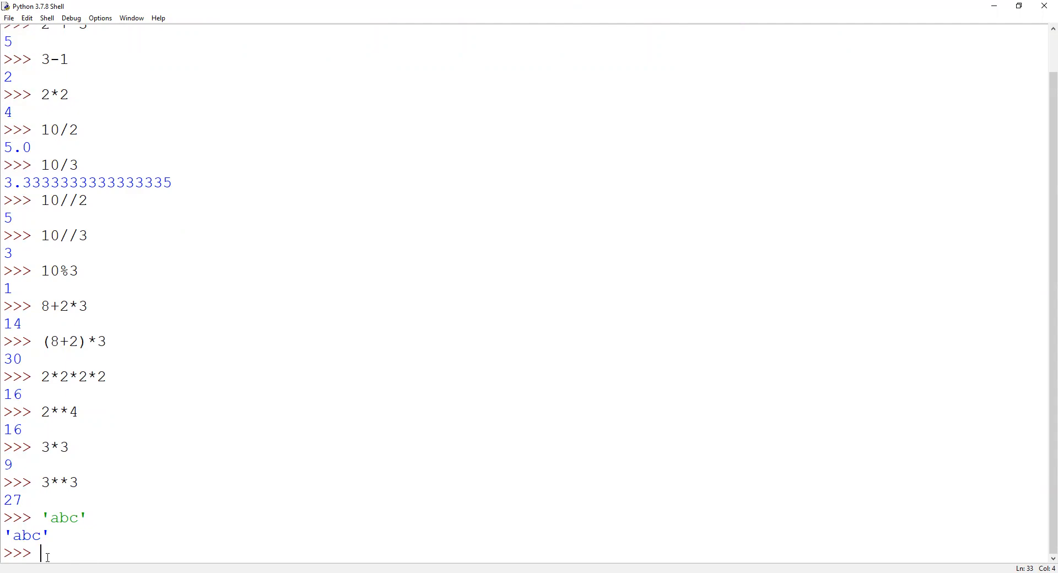
- Run print('abc') to output abc without quotes and highlight the output
{"action": "type", "text": "prin"}
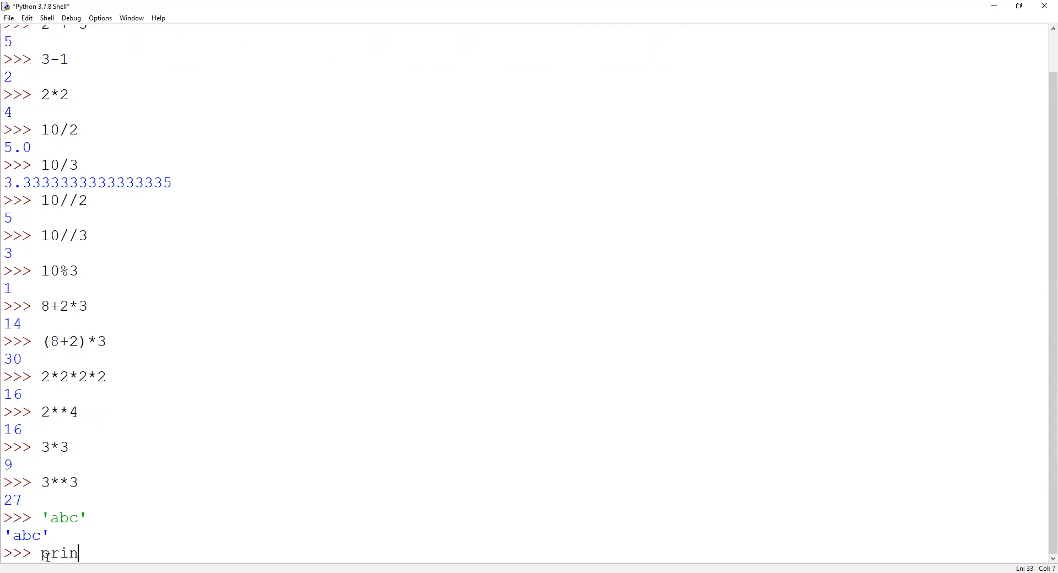
{"action": "type", "text": "t("}
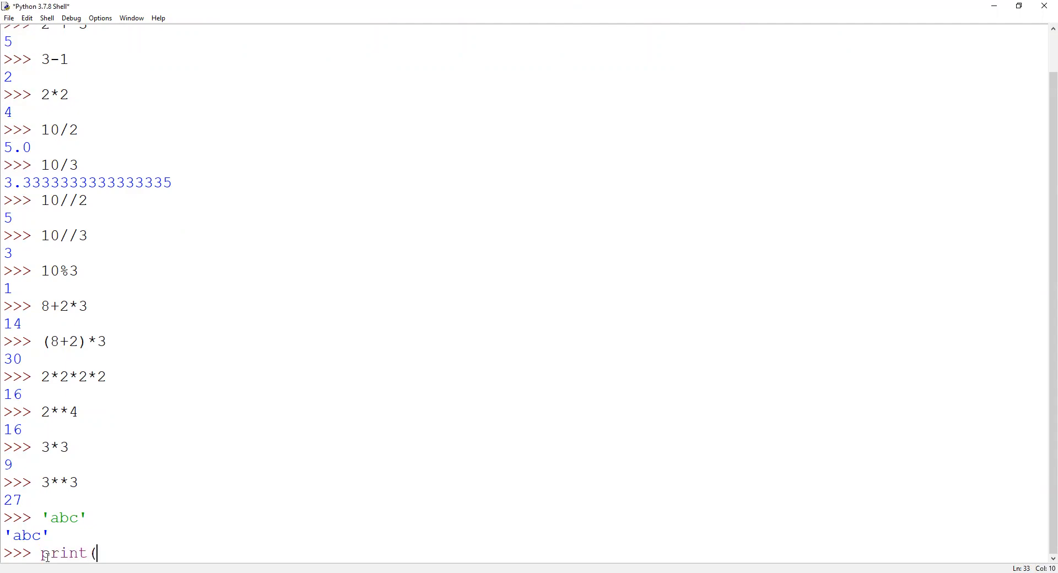
{"action": "type", "text": "'abc"}
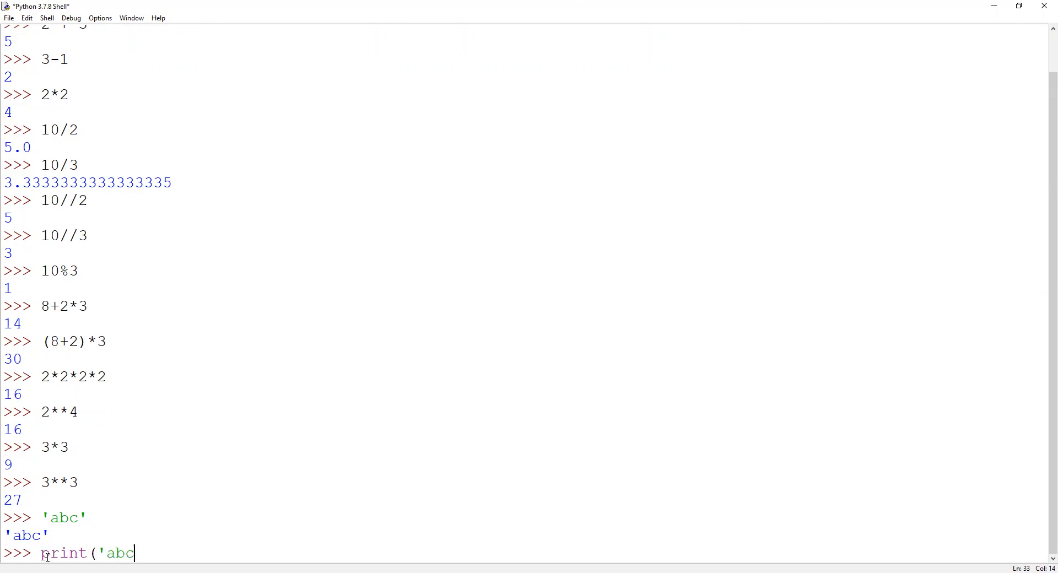
{"action": "type", "text": "')"}
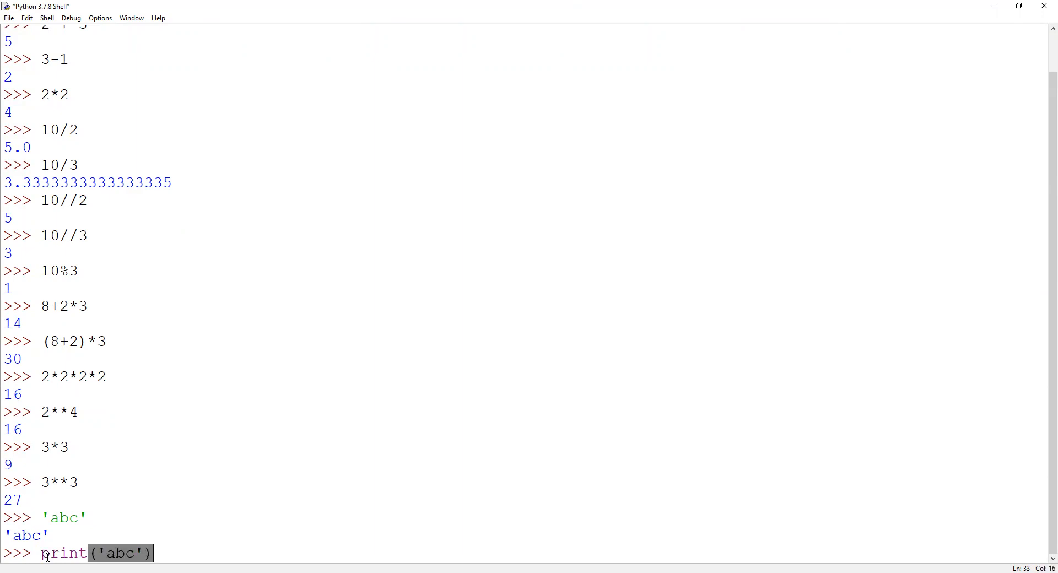
{"action": "key", "text": "Return"}
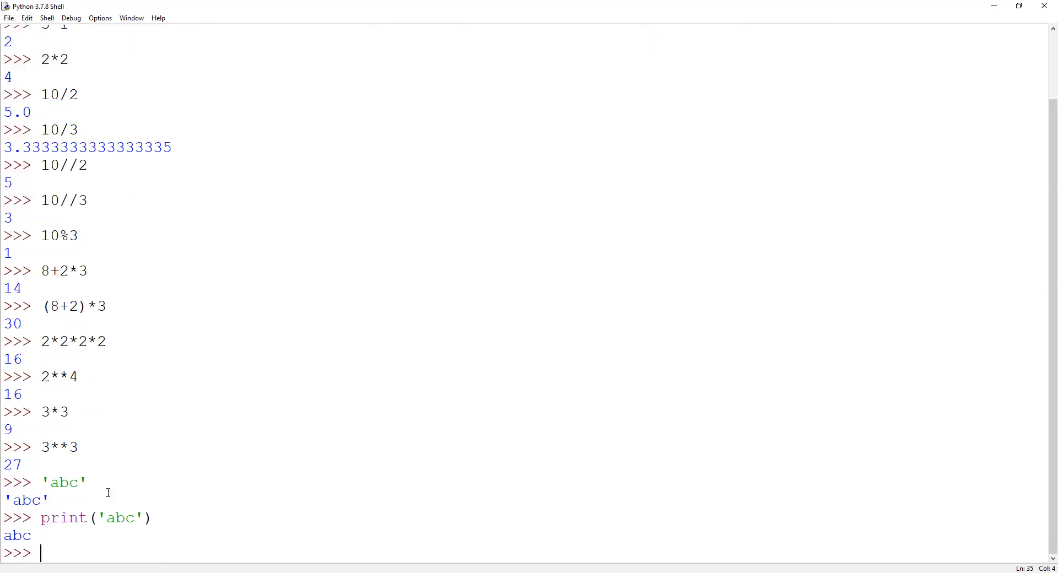
{"action": "mouse_move", "coordinate": [20, 508]}
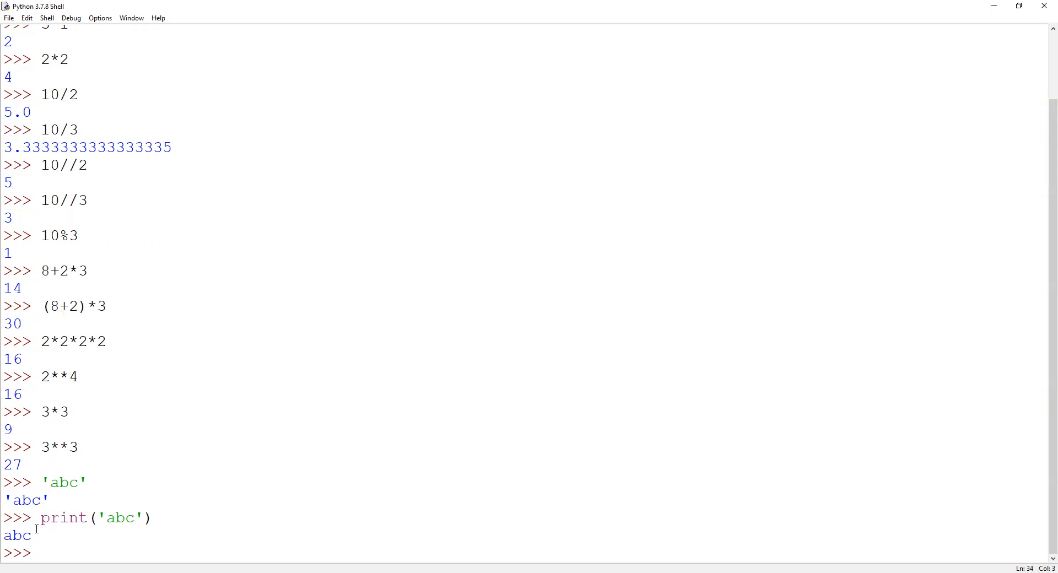
{"action": "double_click", "coordinate": [17, 536]}
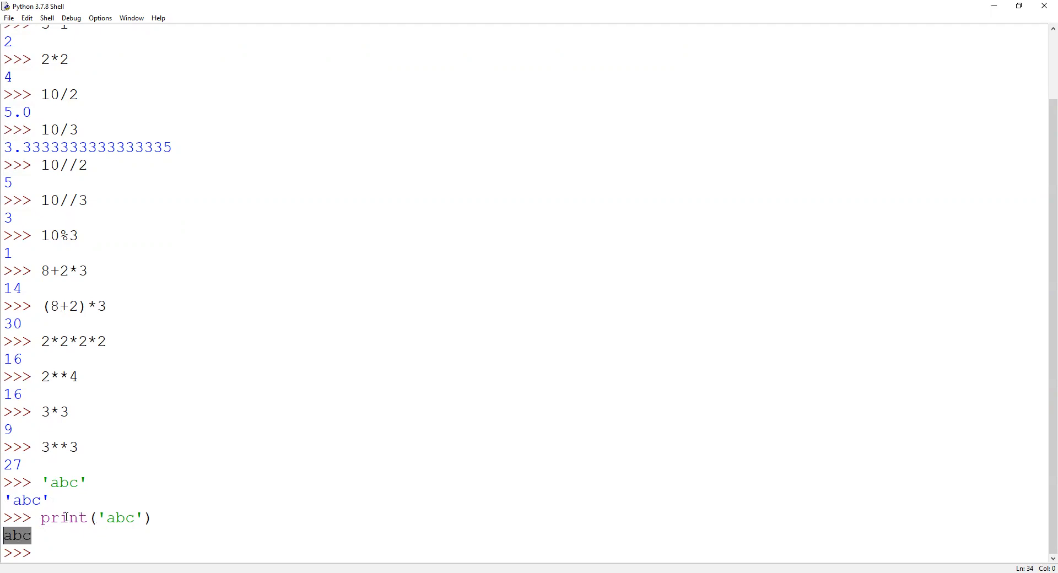
{"action": "double_click", "coordinate": [64, 518]}
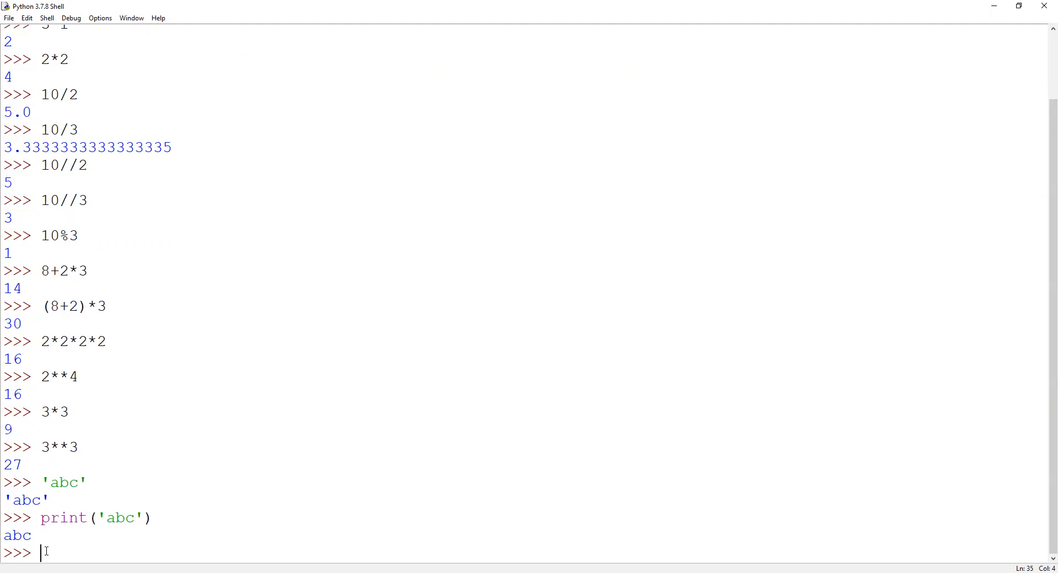
- Run print("abc") with double quotes, also outputting abc
{"action": "type", "text": "prin"}
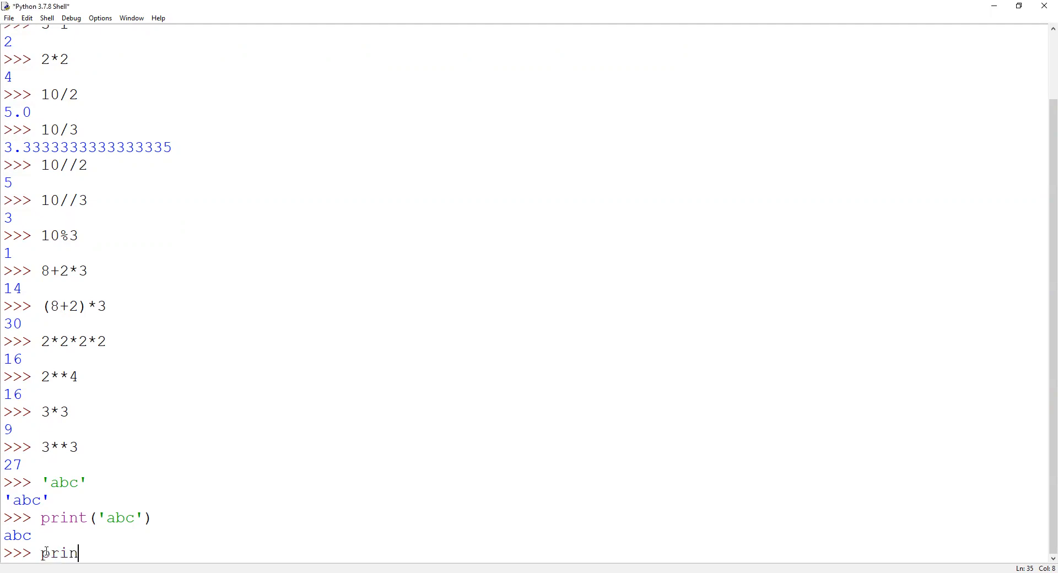
{"action": "type", "text": "t("}
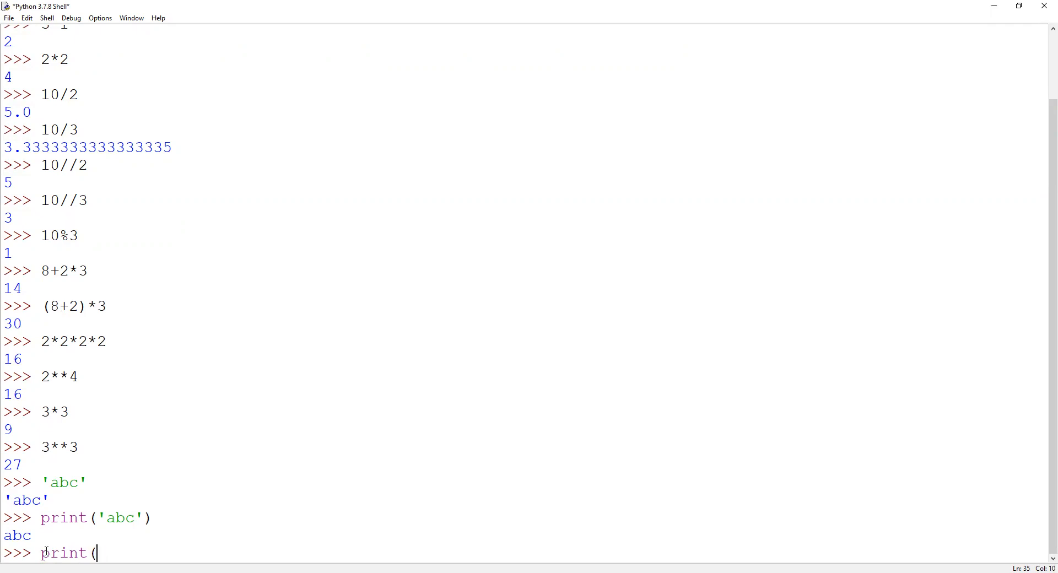
{"action": "type", "text": "\"a"}
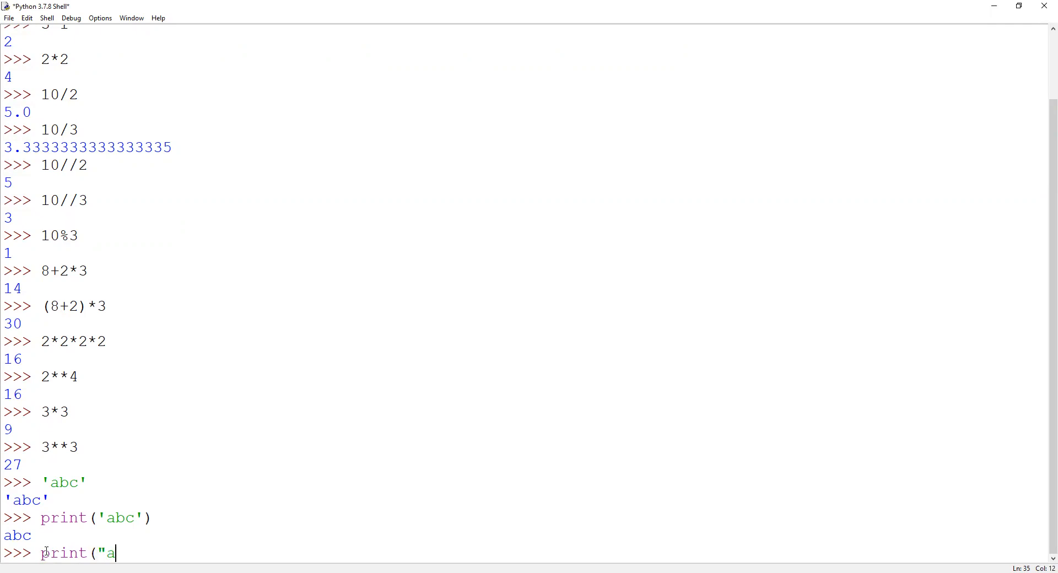
{"action": "type", "text": "bc\""}
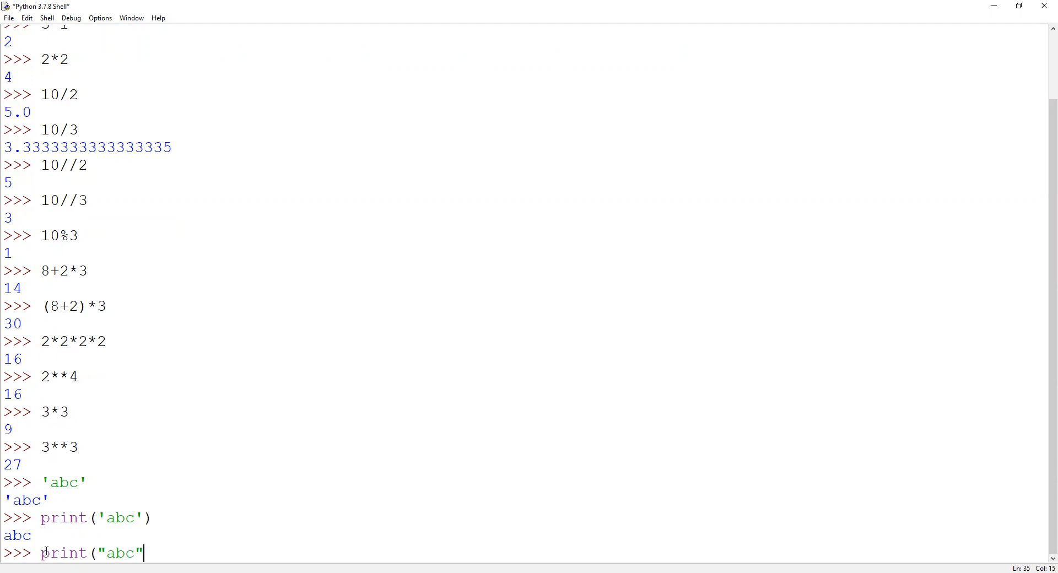
{"action": "key", "text": "Return"}
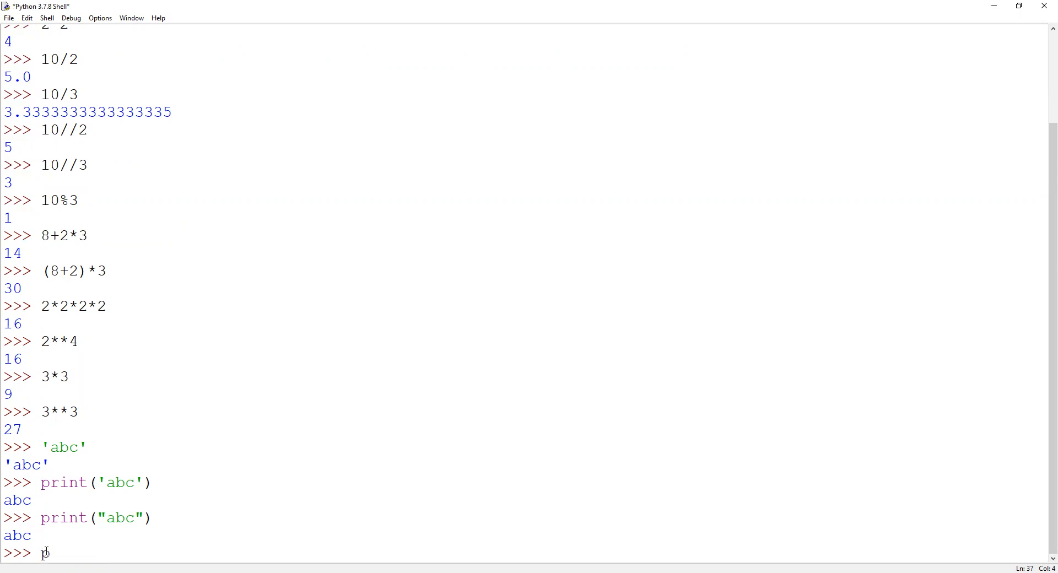
- Run print('your's name') to produce SyntaxError: invalid syntax, then get a fresh prompt
{"action": "type", "text": "print"}
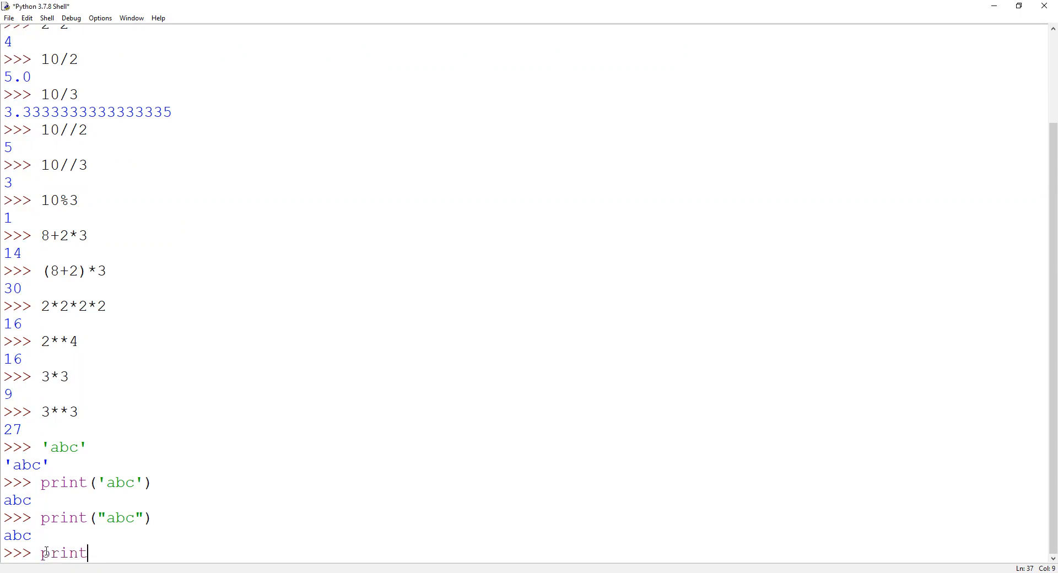
{"action": "type", "text": "("}
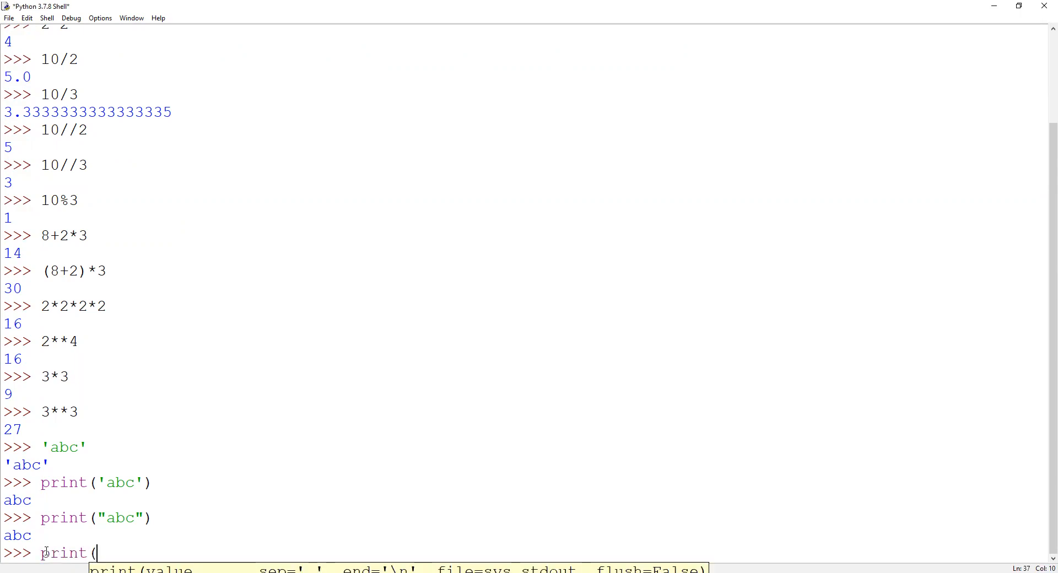
{"action": "type", "text": "'y"}
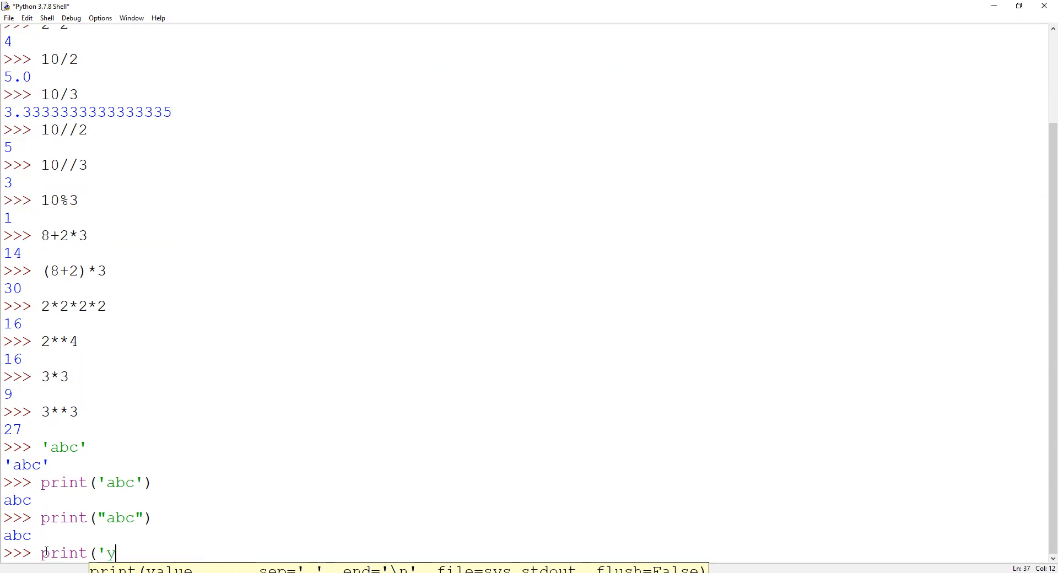
{"action": "type", "text": "our"}
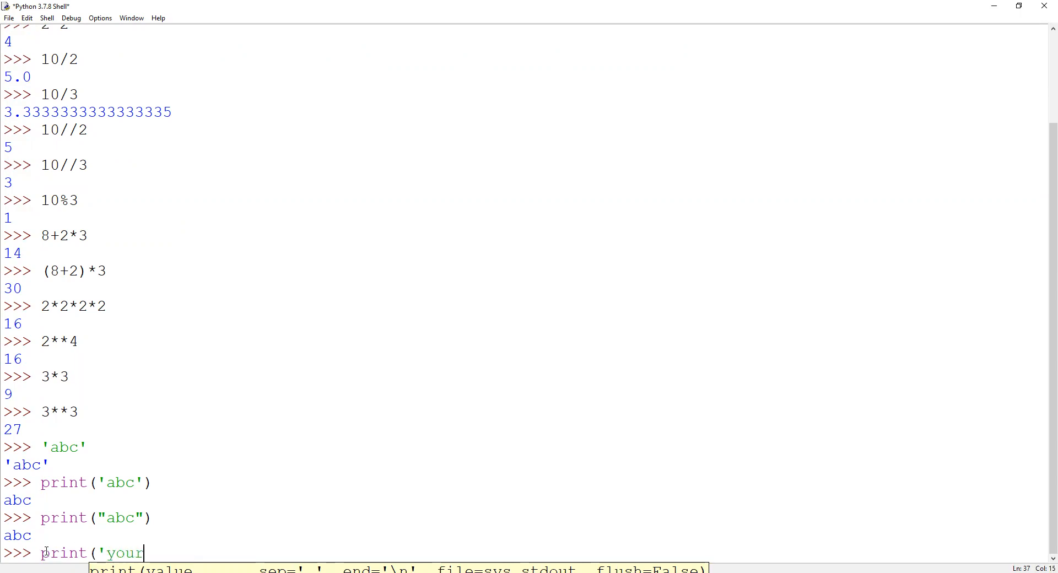
{"action": "type", "text": "'s"}
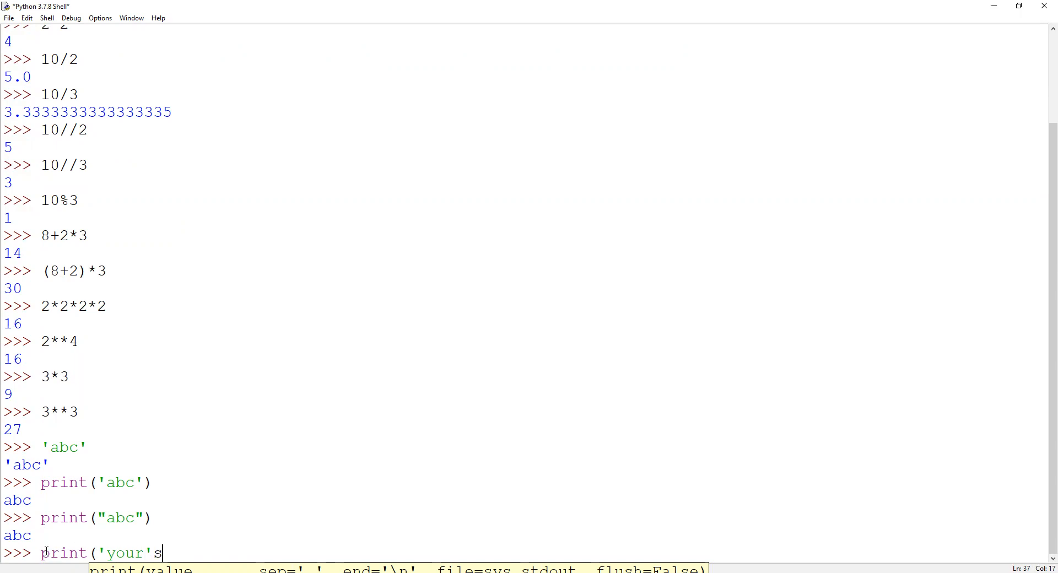
{"action": "type", "text": "na"}
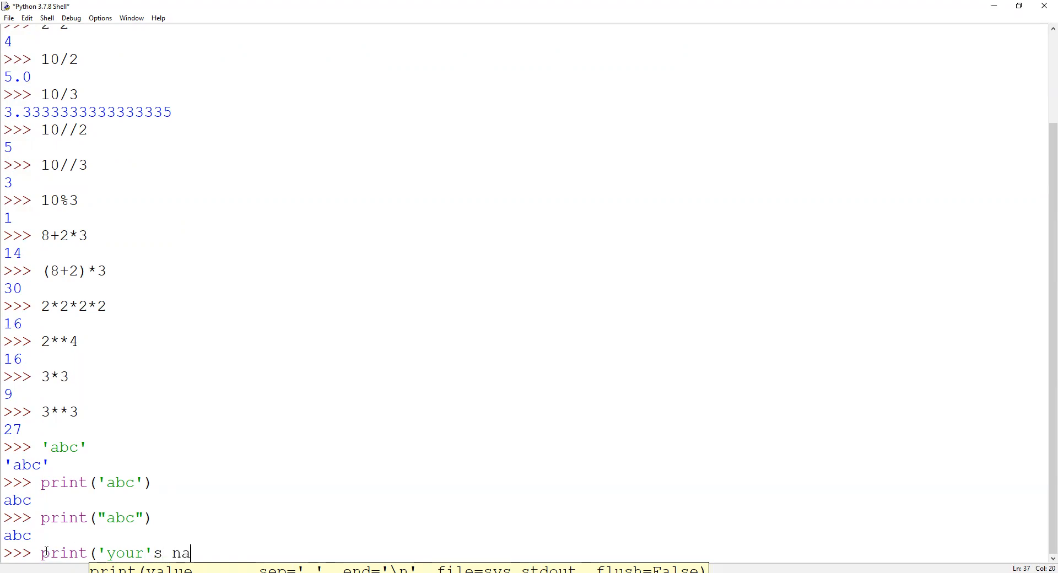
{"action": "type", "text": "me'"}
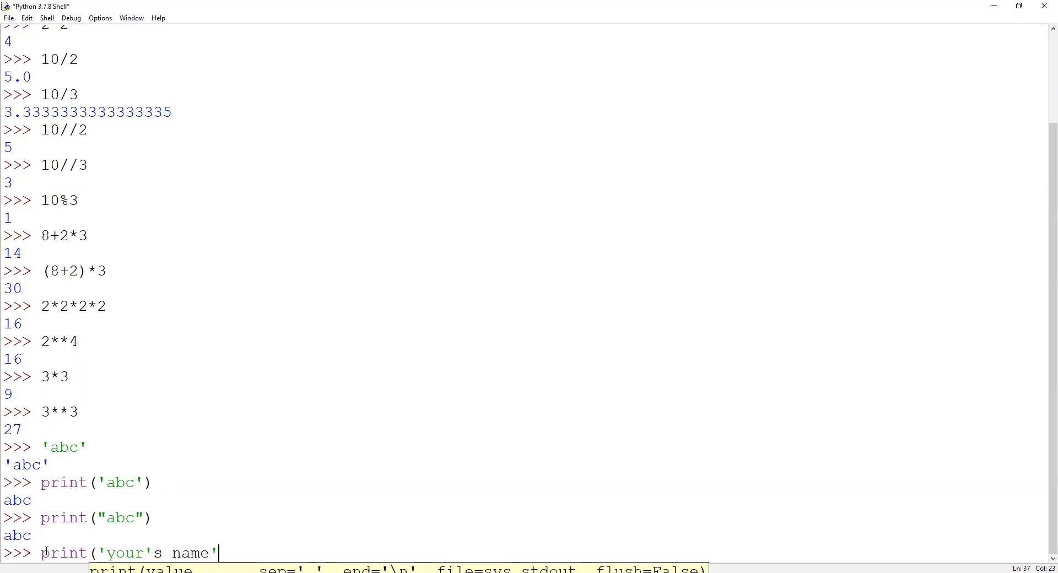
{"action": "key", "text": "Return"}
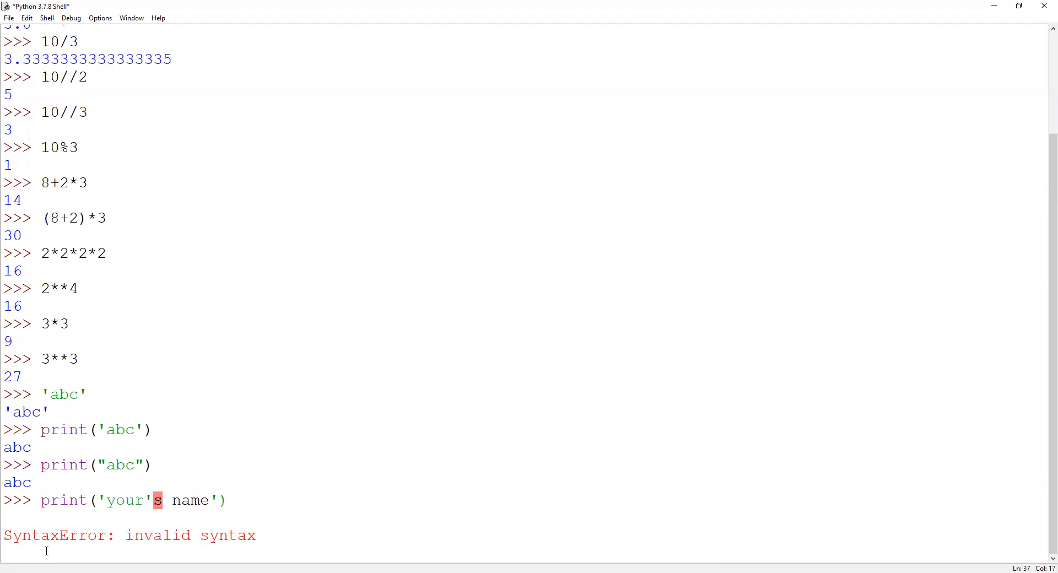
{"action": "key", "text": "Return"}
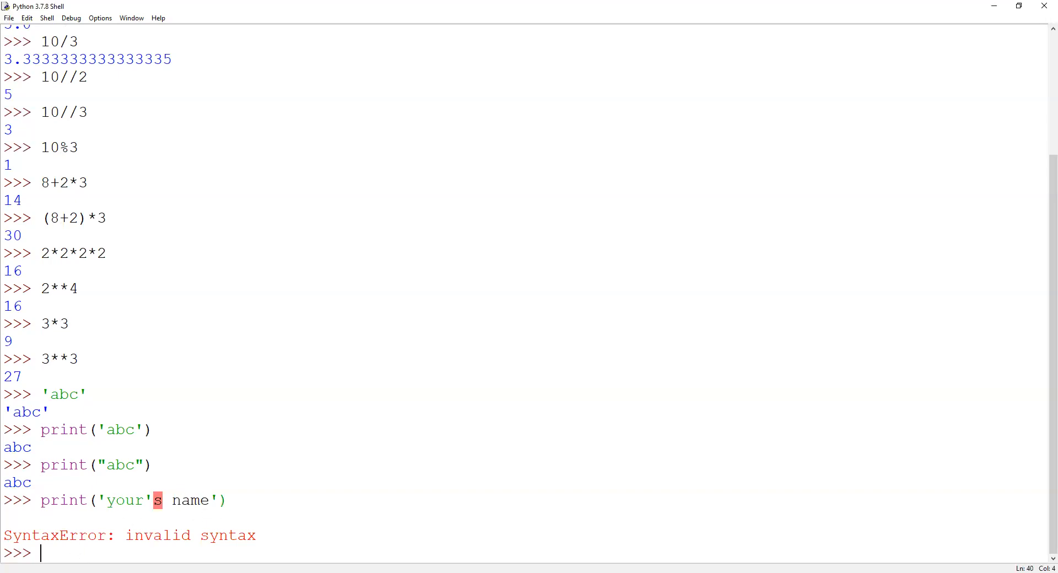
- Run print("your's name") with double quotes, printing your's name successfully
{"action": "type", "text": "prin"}
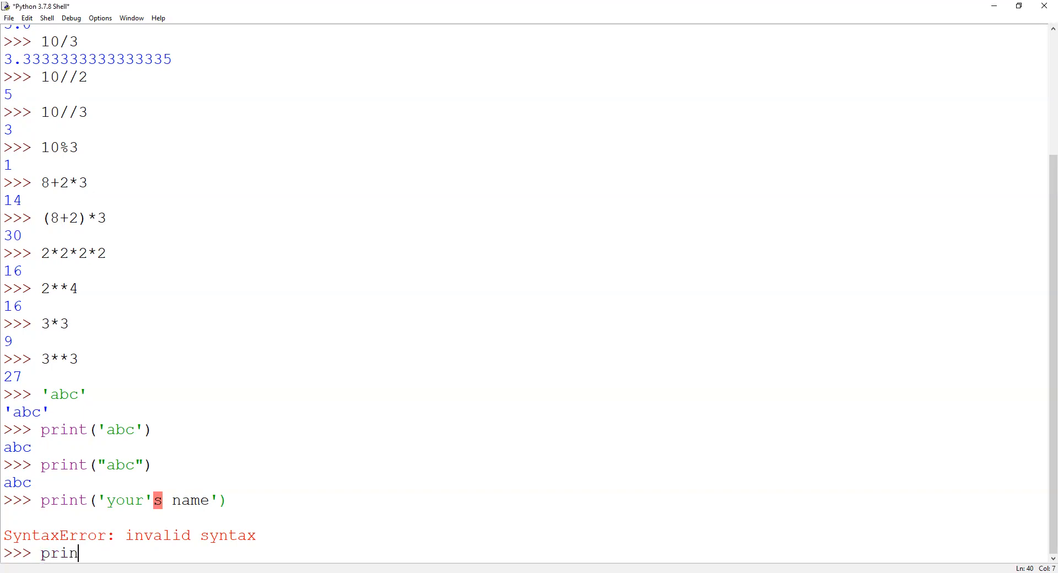
{"action": "type", "text": "t("}
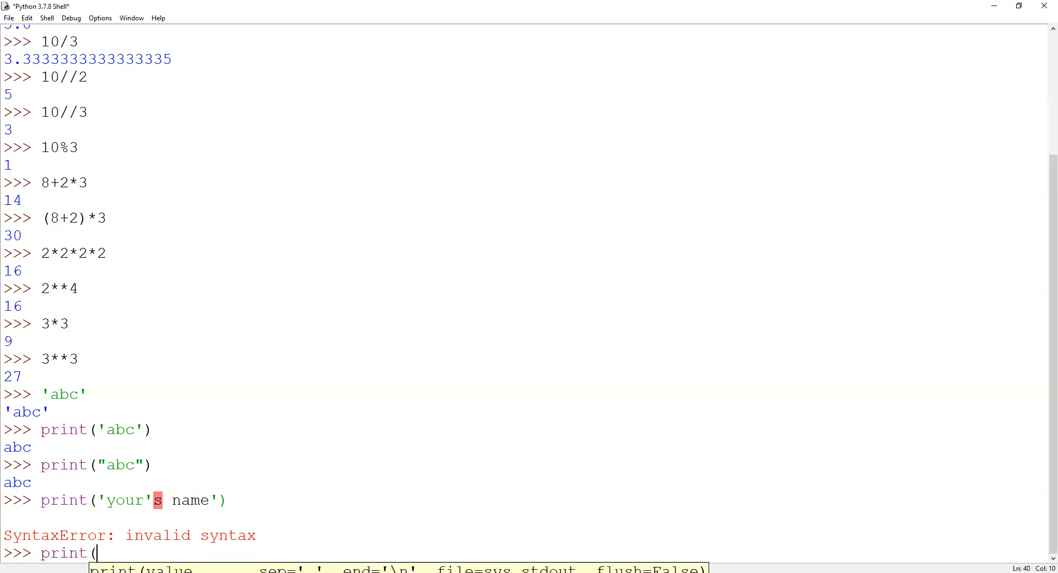
{"action": "type", "text": "\""}
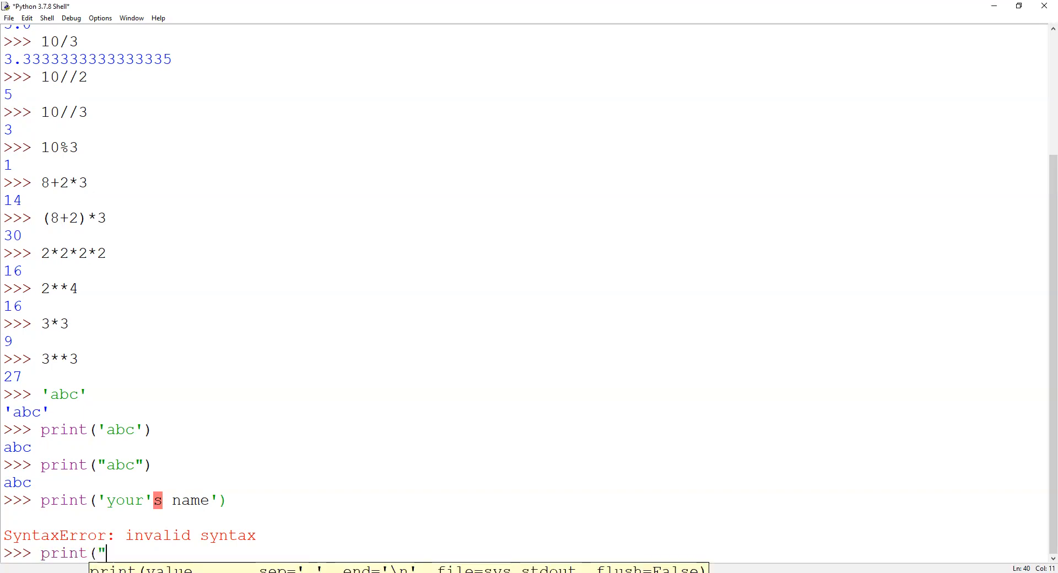
{"action": "type", "text": "your"}
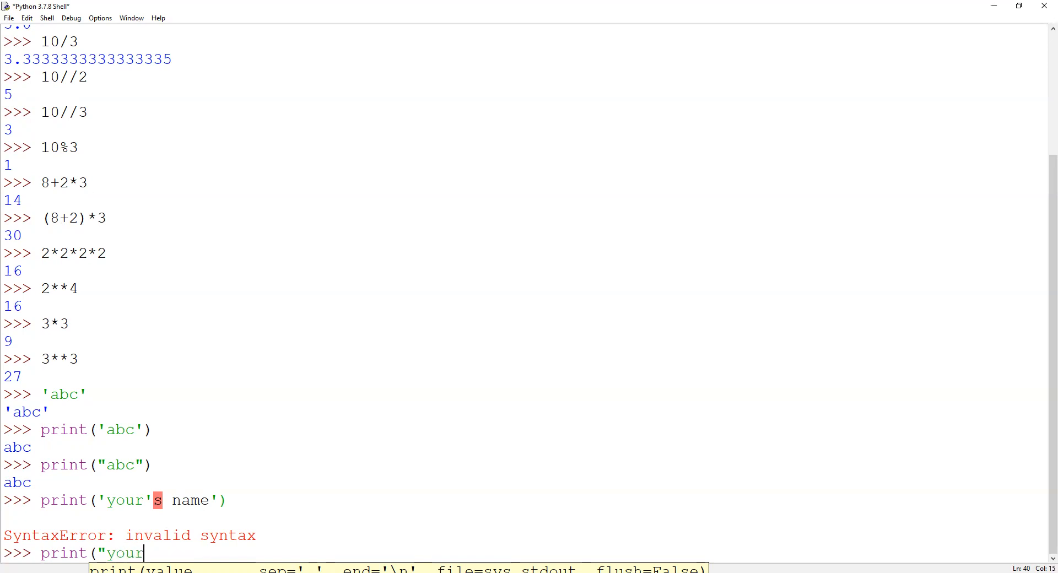
{"action": "type", "text": "'s n"}
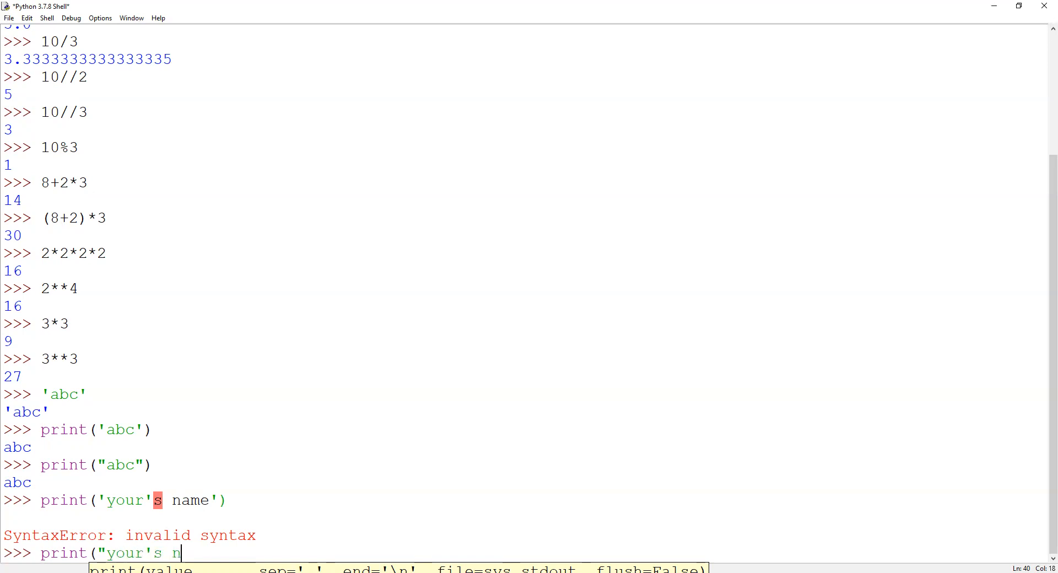
{"action": "type", "text": "ame"}
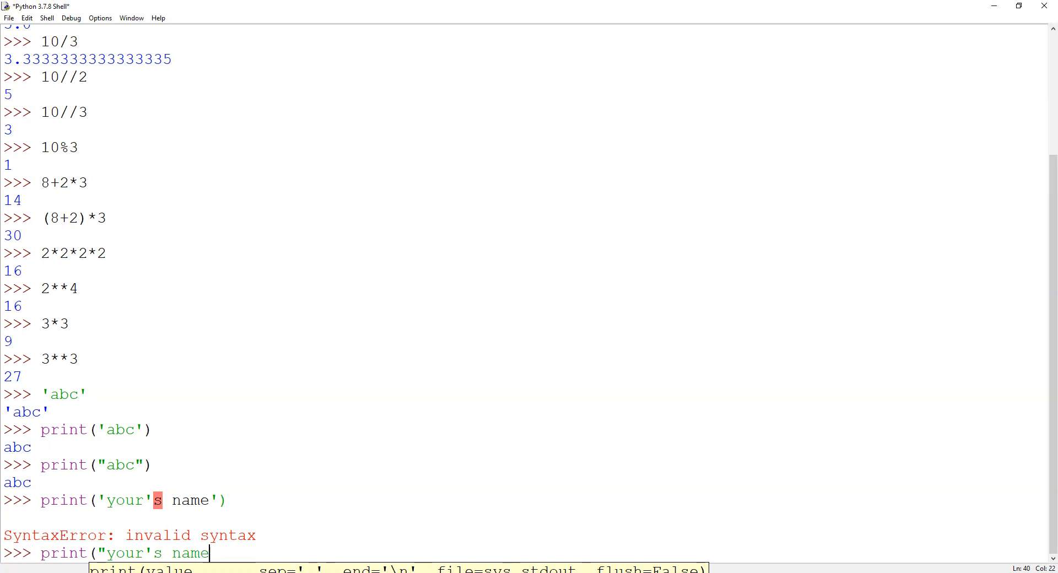
{"action": "type", "text": ")"}
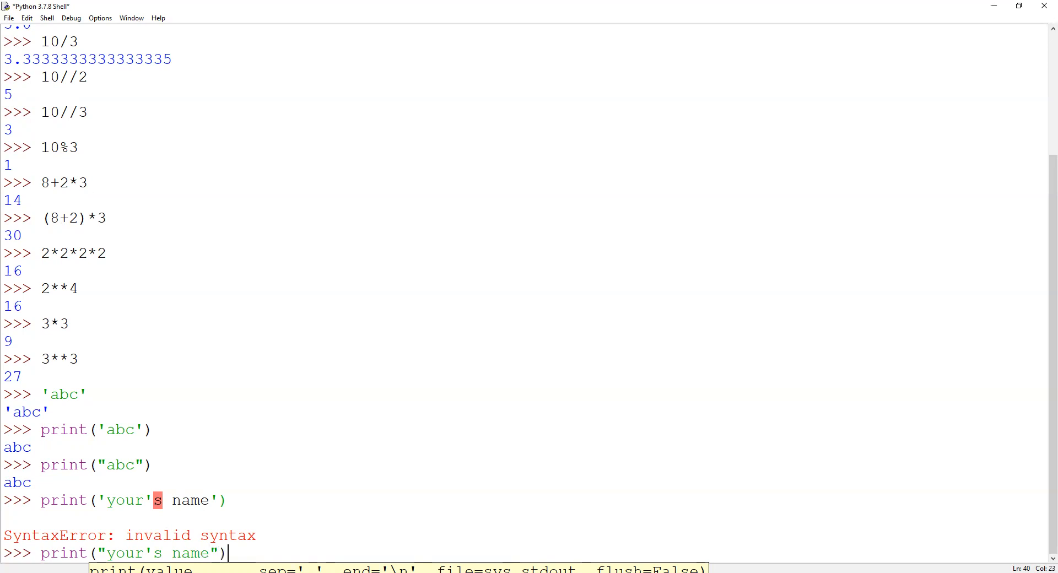
{"action": "key", "text": "Return"}
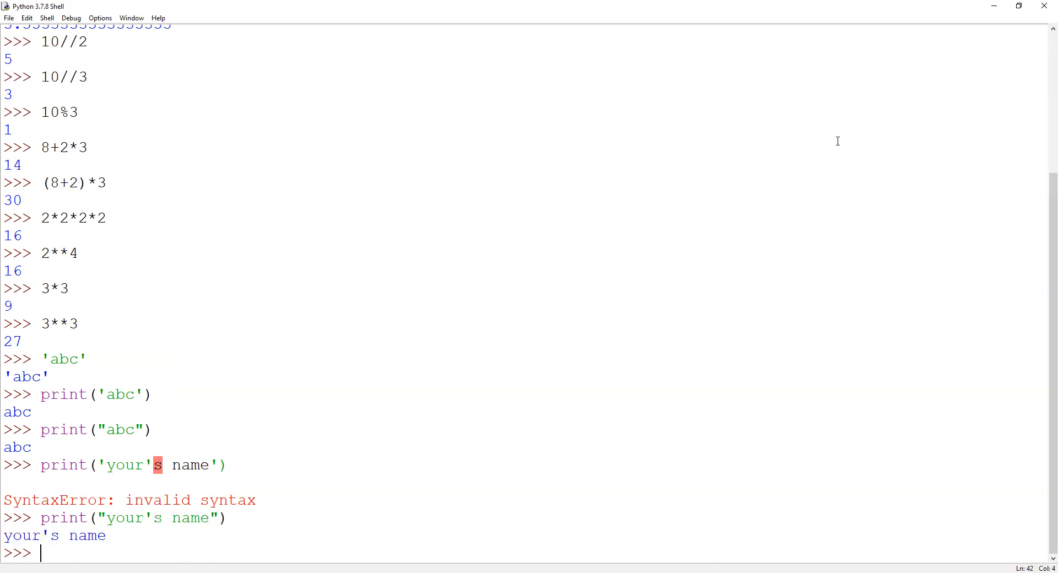
{"action": "mouse_move", "coordinate": [5, 542]}
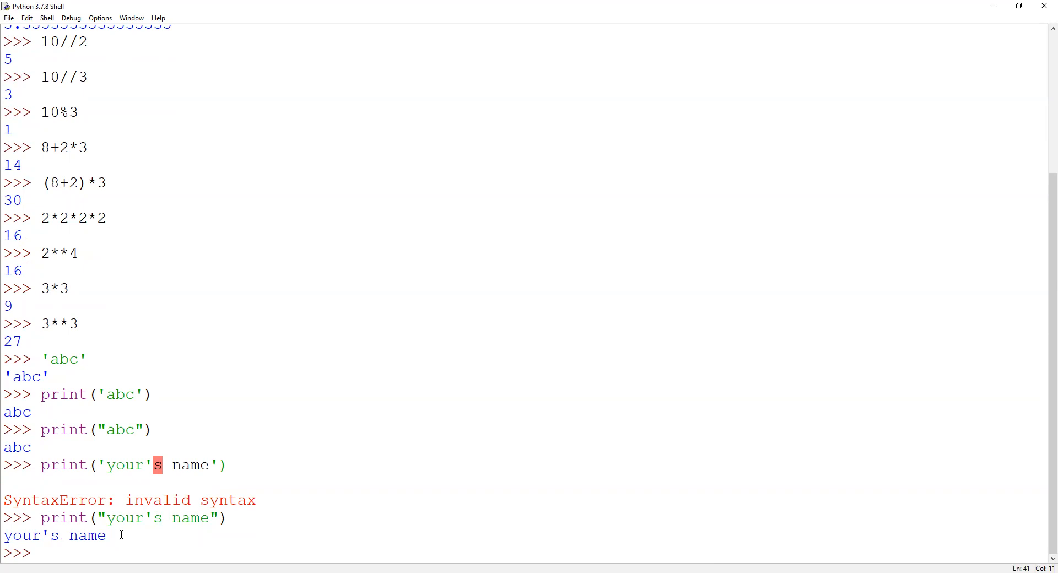
{"action": "mouse_move", "coordinate": [225, 497]}
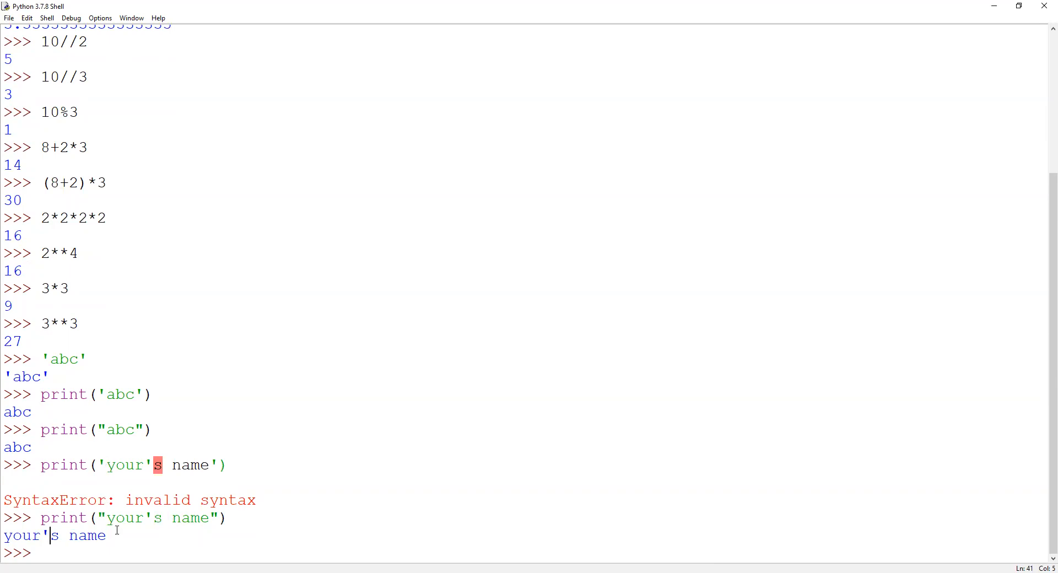
{"action": "left_click", "coordinate": [100, 518]}
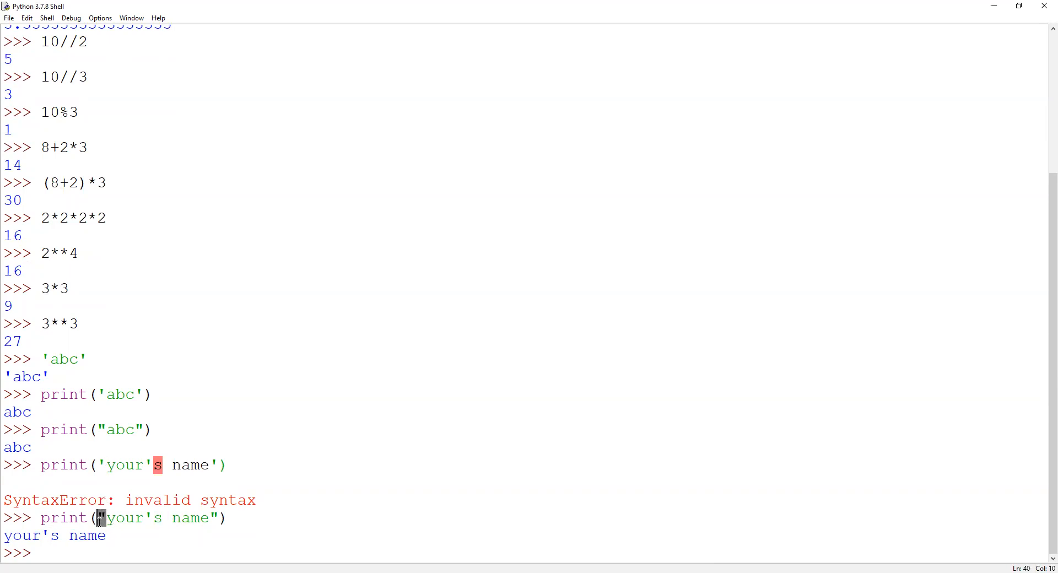
{"action": "mouse_move", "coordinate": [194, 518]}
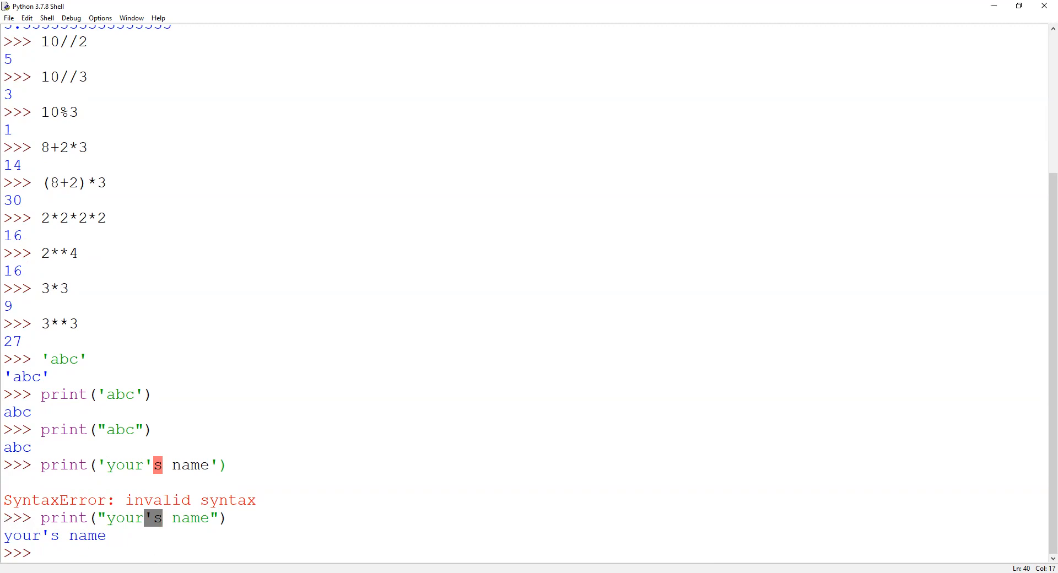
{"action": "mouse_move", "coordinate": [239, 450]}
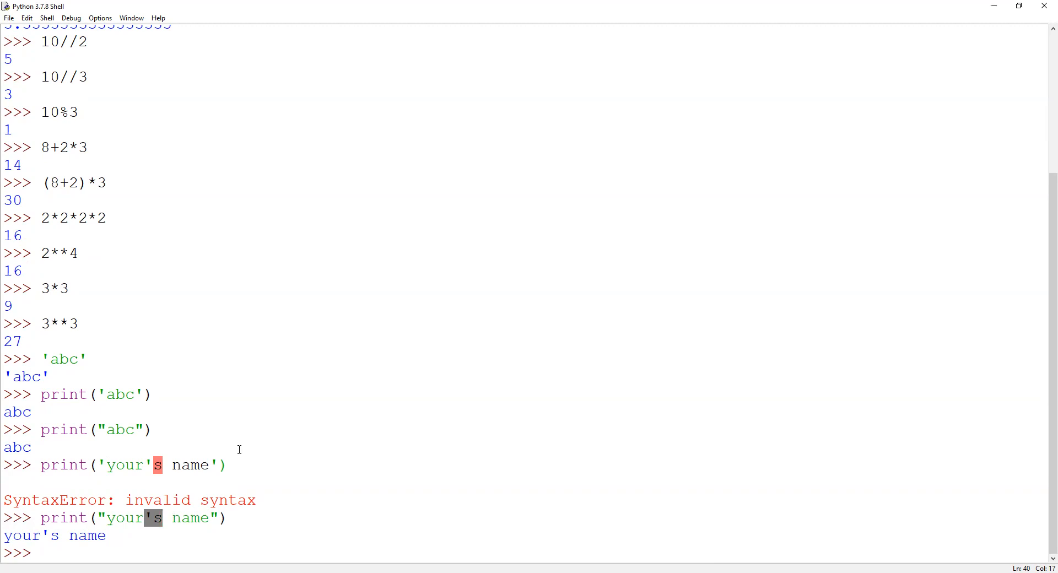
{"action": "mouse_move", "coordinate": [1042, 32]}
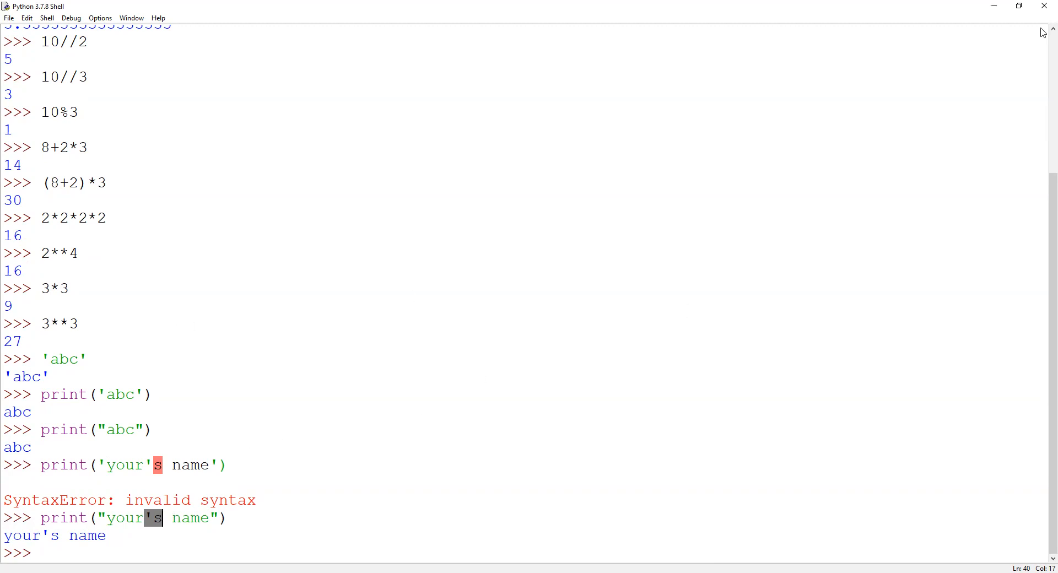
{"action": "mouse_move", "coordinate": [125, 174]}
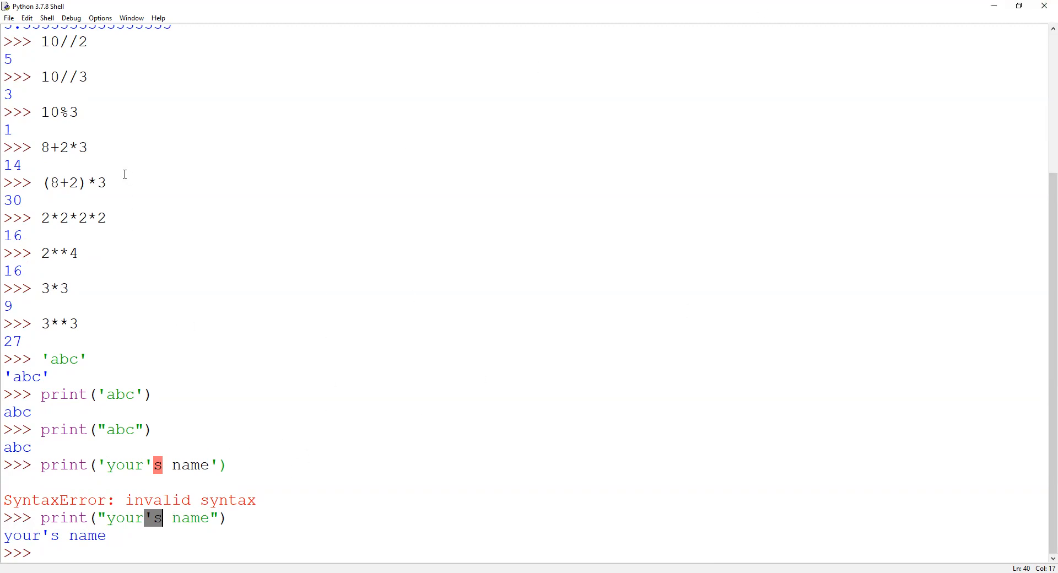
{"action": "mouse_move", "coordinate": [176, 179]}
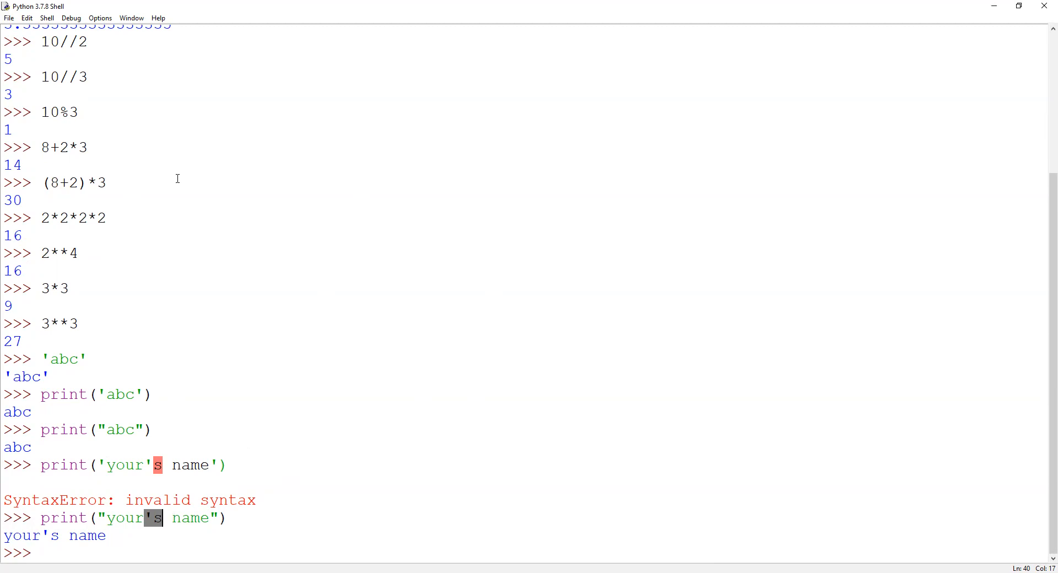